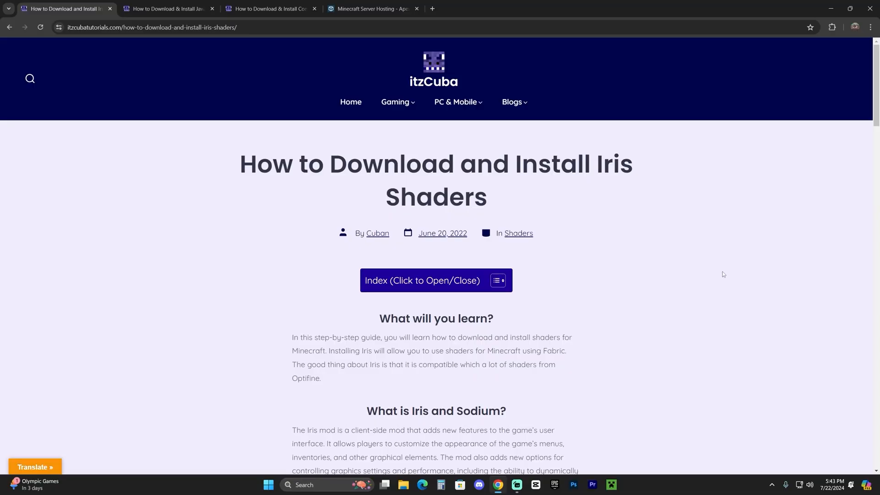
{"action": "mouse_move", "coordinate": [694, 201]}
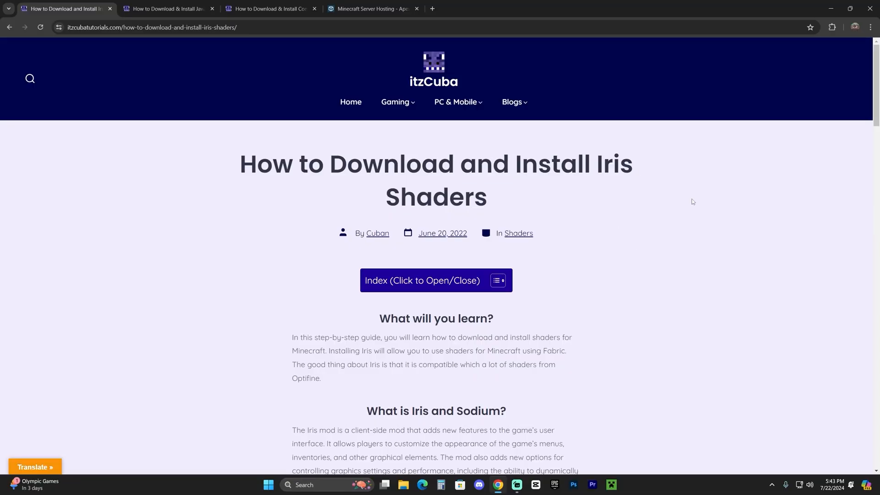
Step: Scroll the itzCuba Iris Shaders article to Step 1 with the 'Download Iris Here' link
{"action": "scroll", "scroll_direction": "down", "scroll_amount": 3}
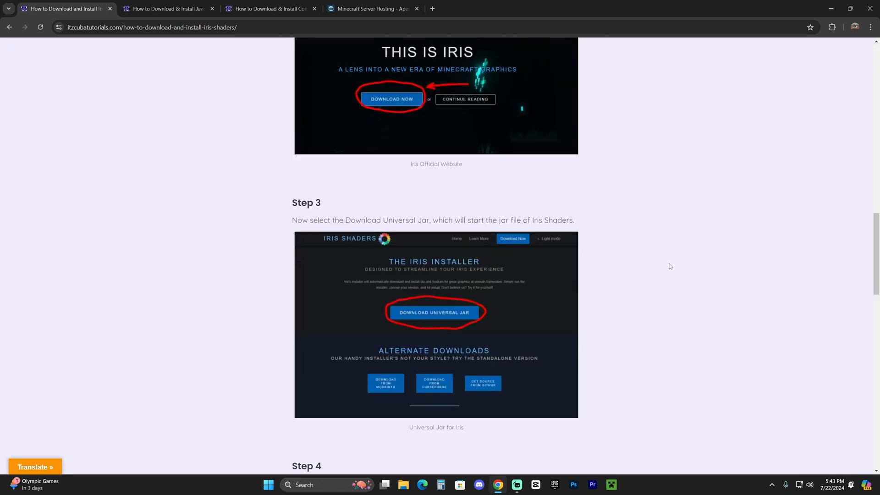
{"action": "scroll", "scroll_direction": "up", "scroll_amount": 3}
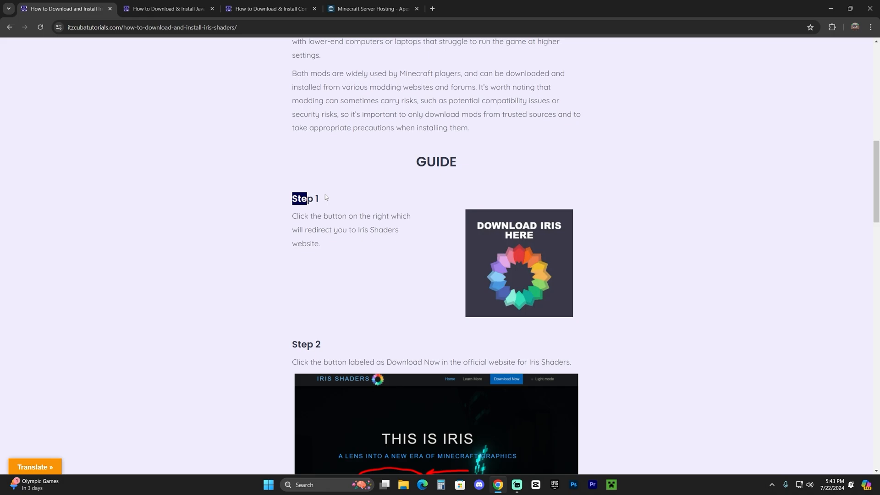
{"action": "mouse_move", "coordinate": [557, 242]}
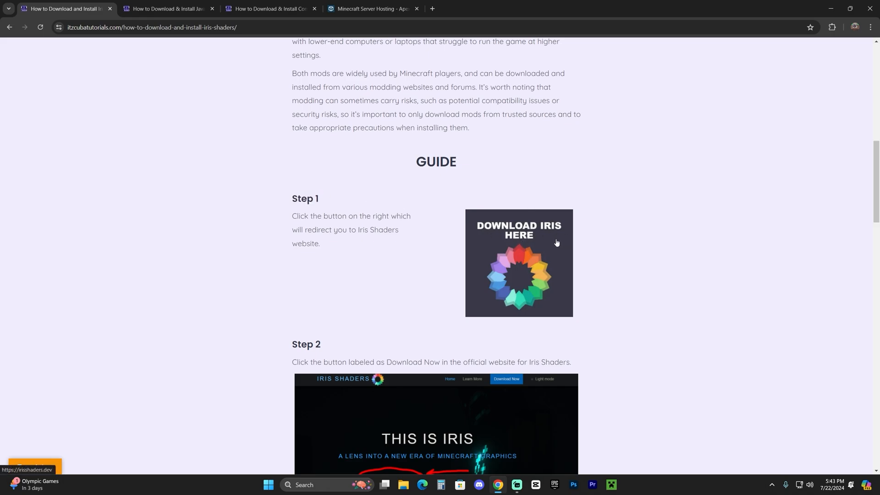
Step: Download the Iris installer universal jar from irisshaders.dev/download
{"action": "left_click", "coordinate": [518, 262]}
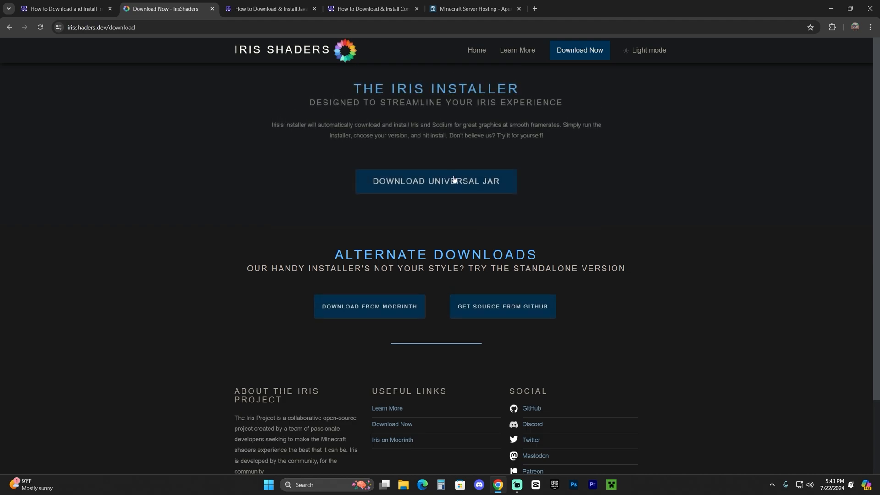
{"action": "left_click", "coordinate": [453, 181]}
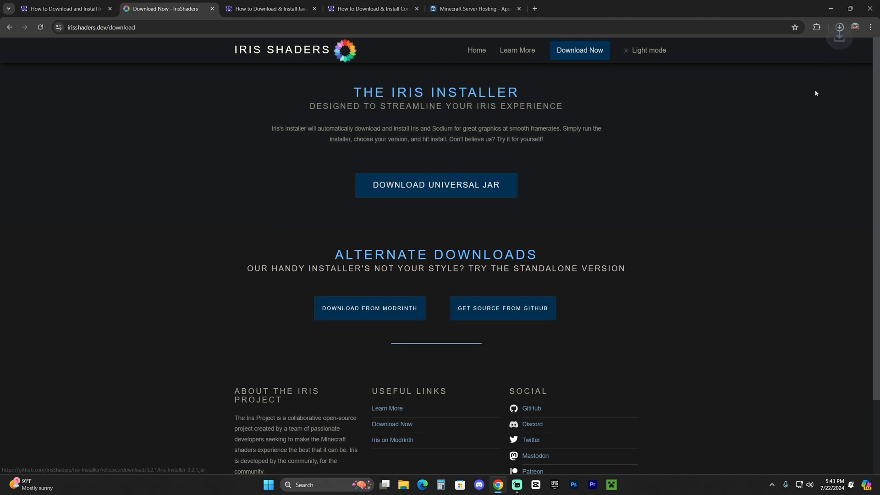
{"action": "left_click", "coordinate": [479, 9]}
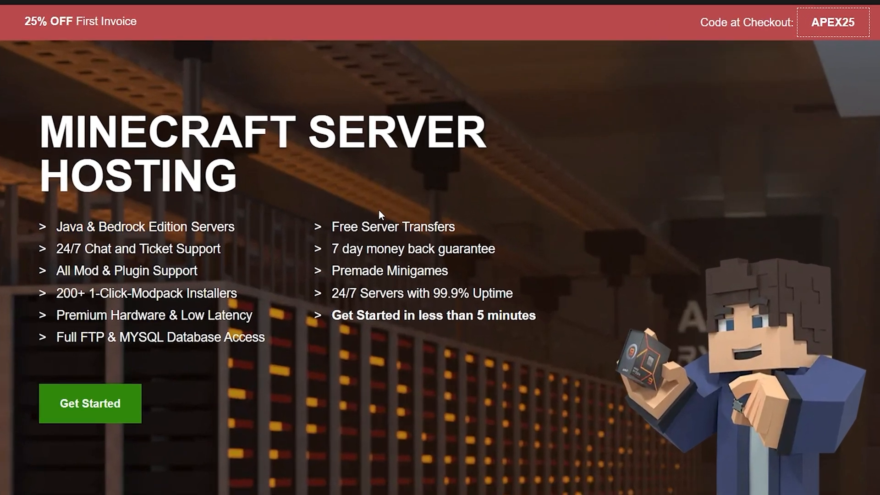
{"action": "mouse_move", "coordinate": [632, 287]}
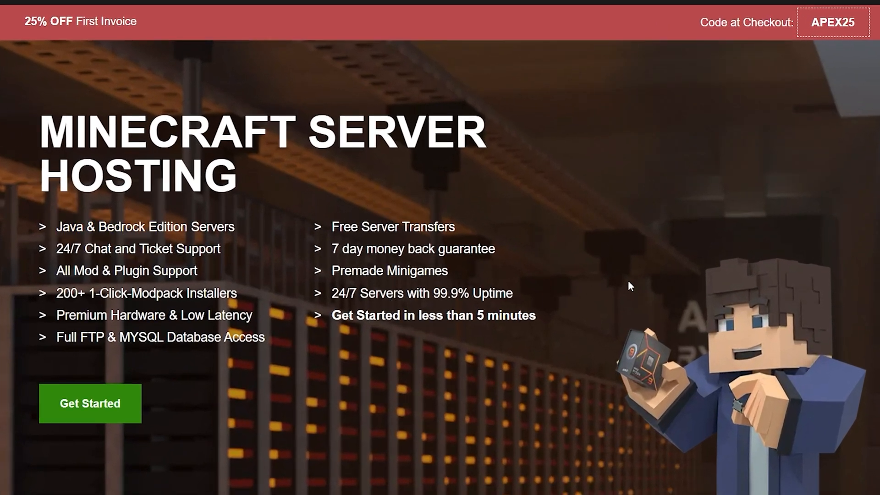
{"action": "mouse_move", "coordinate": [530, 283]}
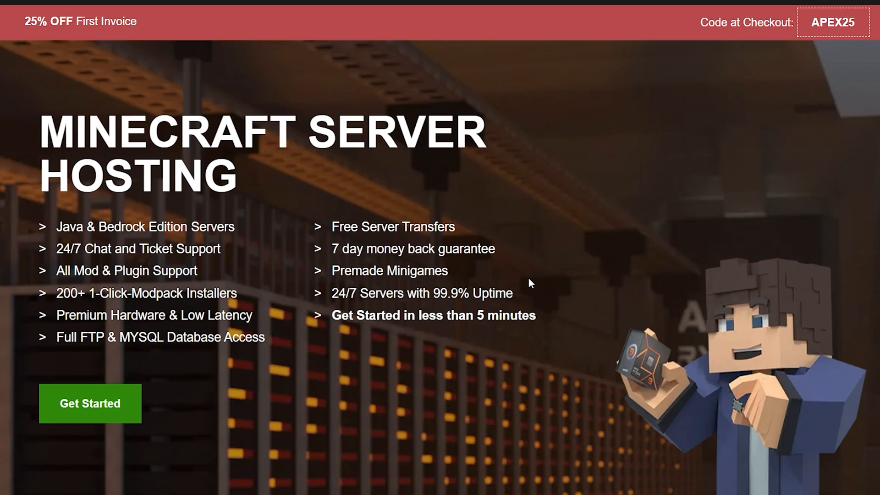
{"action": "mouse_move", "coordinate": [454, 209]}
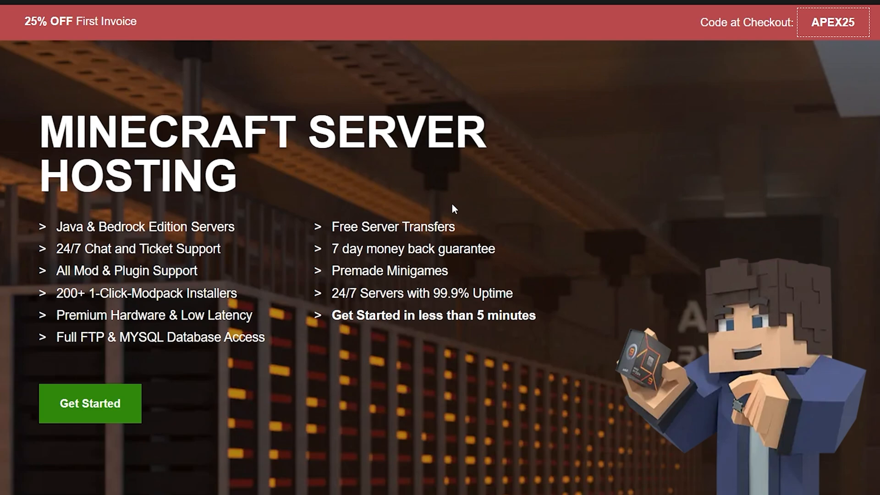
{"action": "scroll", "scroll_direction": "down", "scroll_amount": 3}
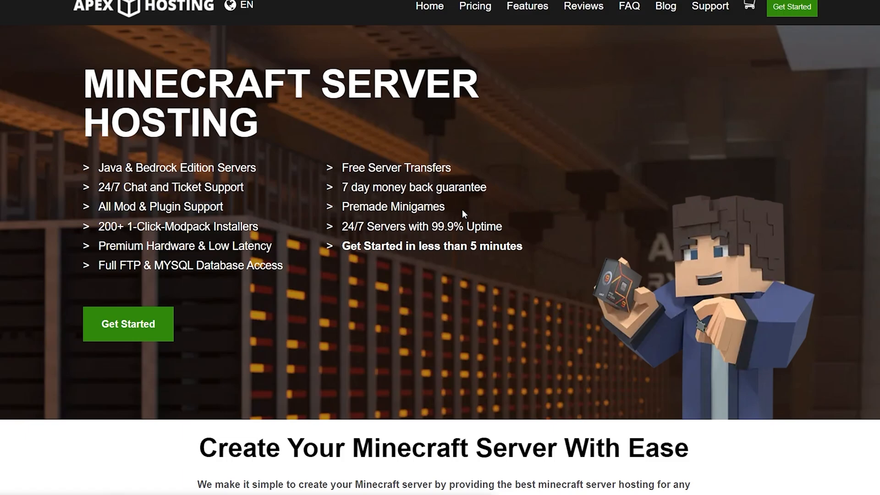
{"action": "scroll", "scroll_direction": "down", "scroll_amount": 3}
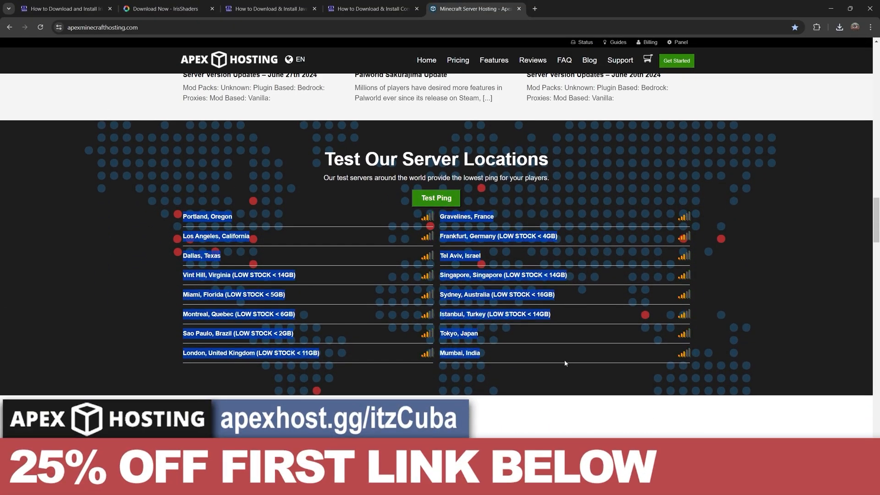
{"action": "scroll", "scroll_direction": "up", "scroll_amount": 3}
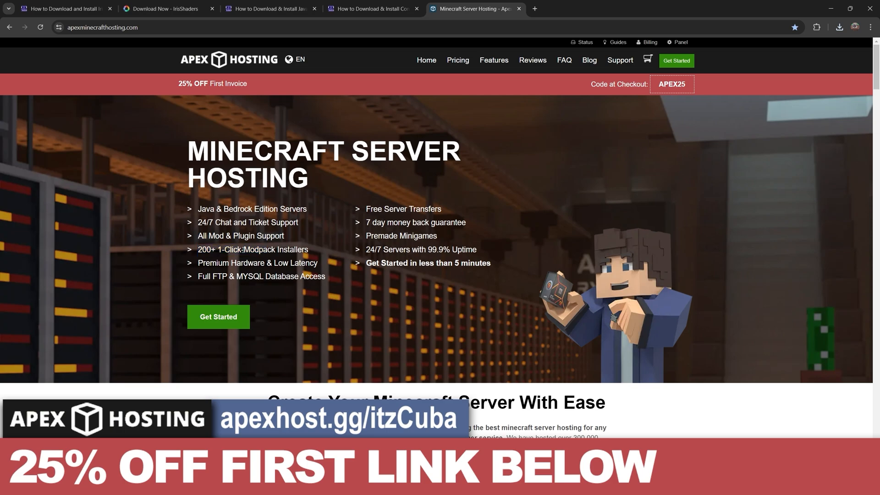
{"action": "mouse_move", "coordinate": [280, 245]}
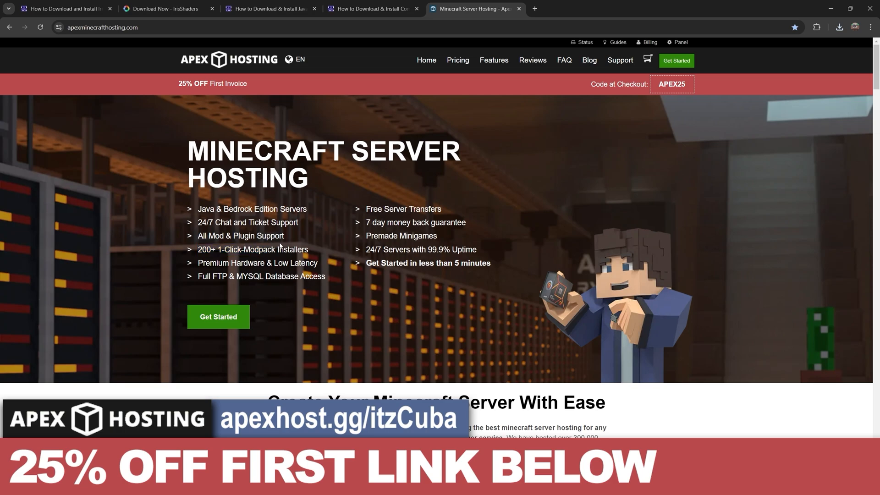
{"action": "mouse_move", "coordinate": [320, 248]}
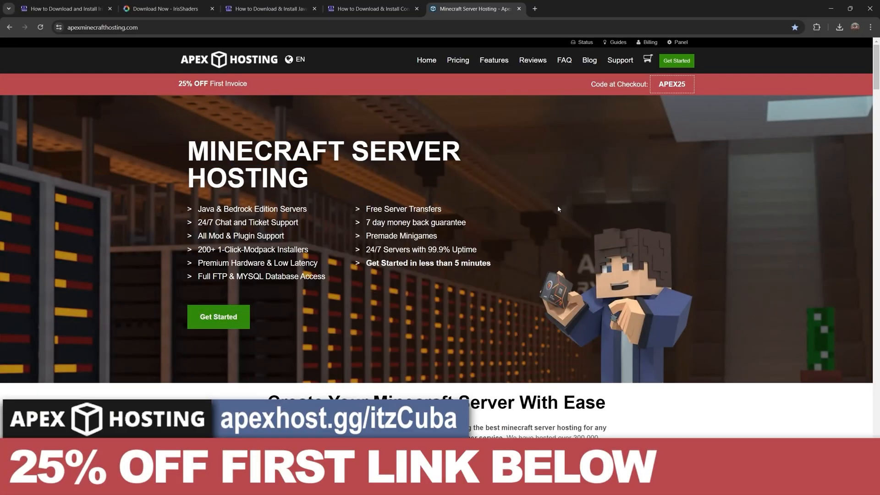
{"action": "mouse_move", "coordinate": [574, 195]}
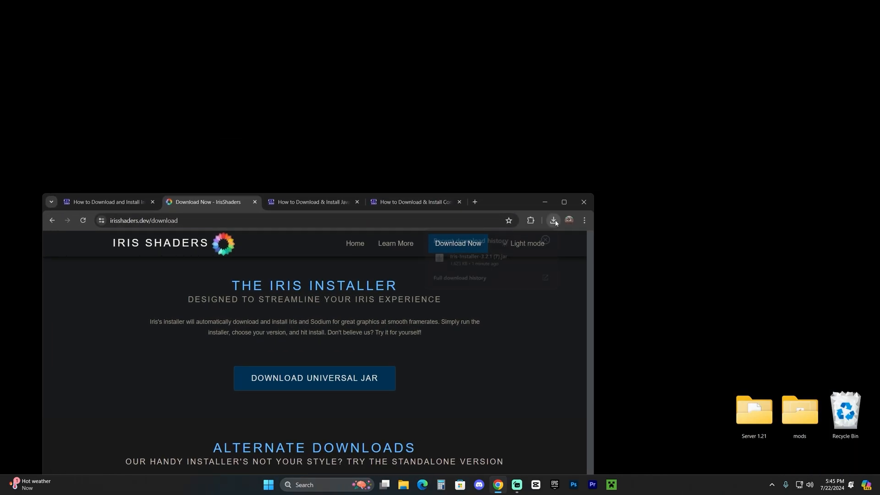
Step: Drag Iris-Installer-3.2.1 (7).jar from the downloads bubble onto the desktop
{"action": "left_click", "coordinate": [552, 220]}
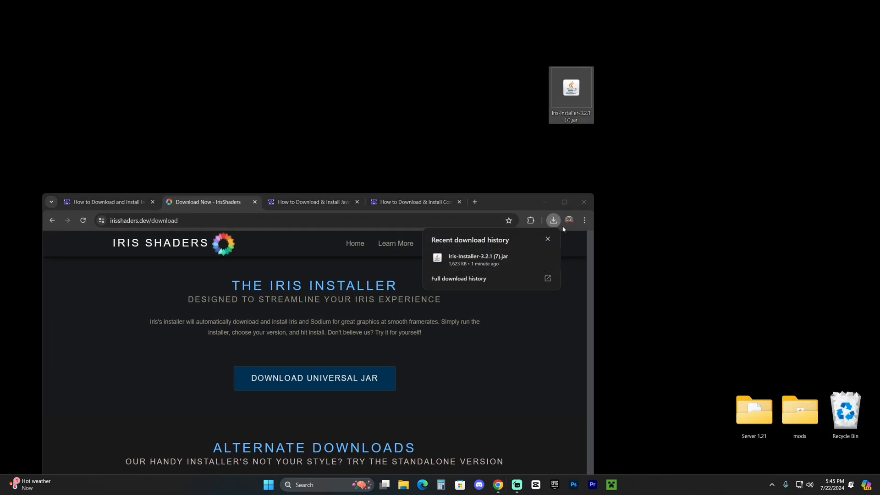
{"action": "left_click", "coordinate": [548, 238]}
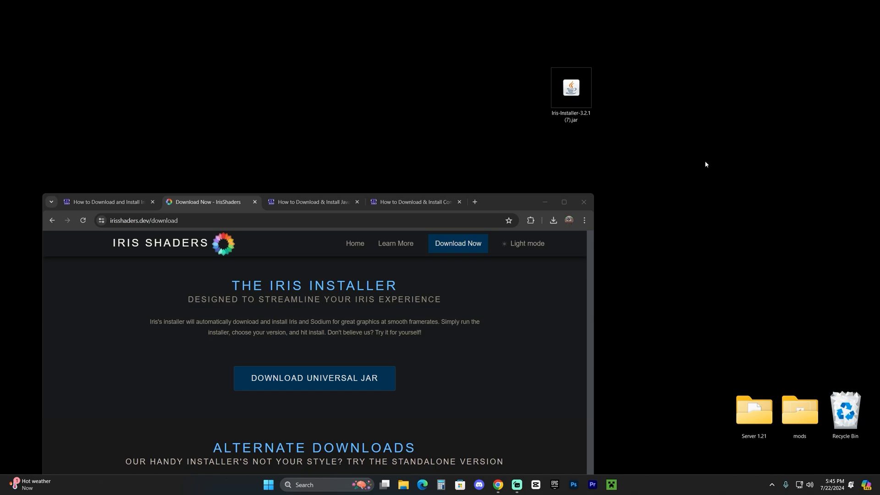
{"action": "mouse_move", "coordinate": [721, 114]}
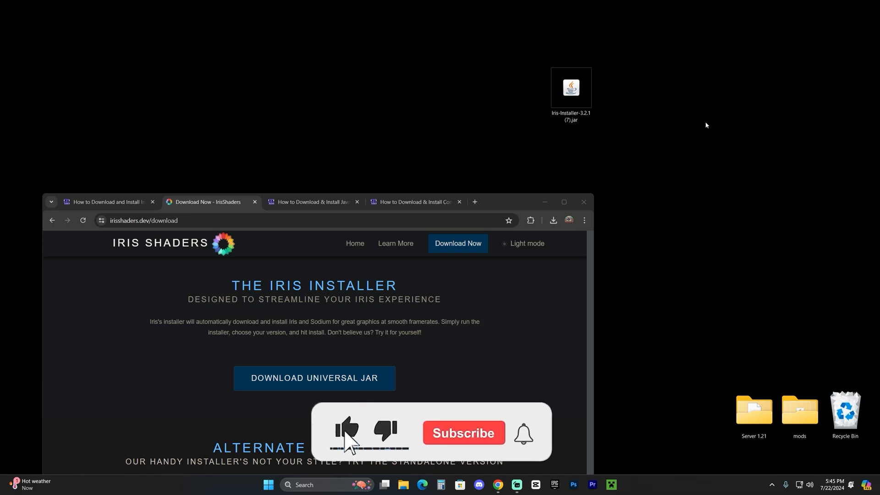
{"action": "left_click", "coordinate": [464, 433]}
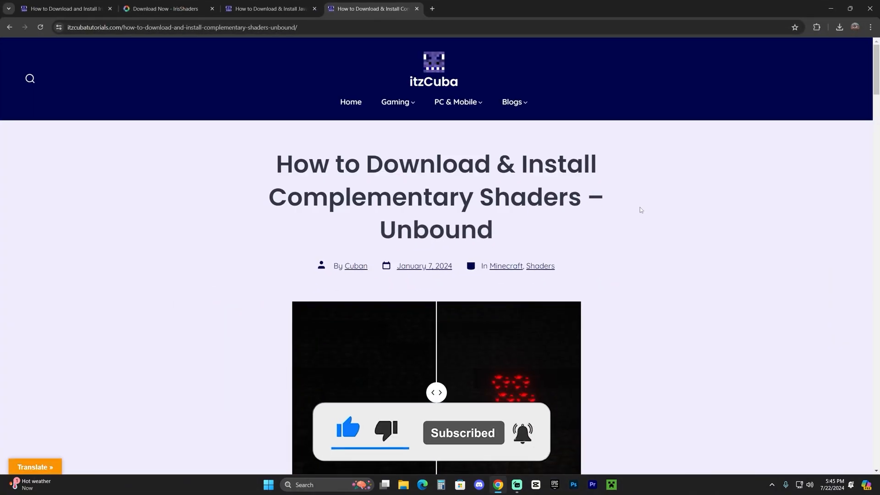
Step: Scroll the Complementary Shaders – Unbound guide to Step 1's download instructions
{"action": "scroll", "scroll_direction": "down", "scroll_amount": 3}
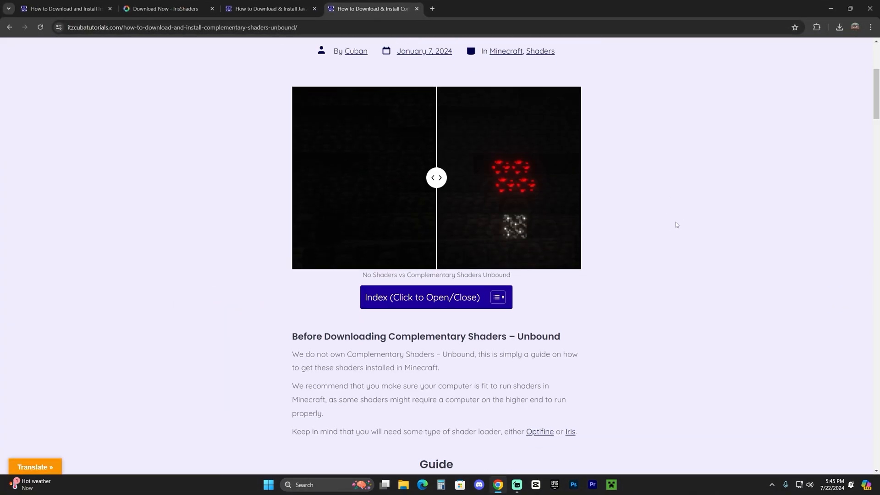
{"action": "scroll", "scroll_direction": "down", "scroll_amount": 3}
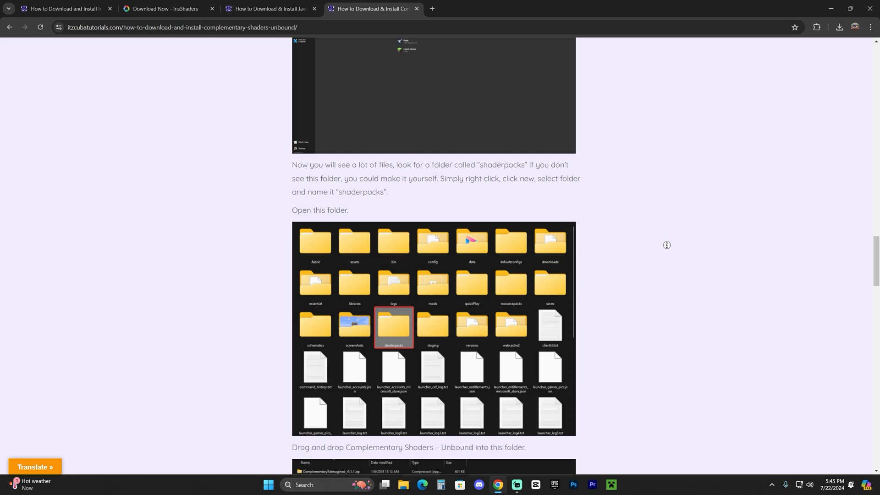
{"action": "scroll", "scroll_direction": "down", "scroll_amount": 3}
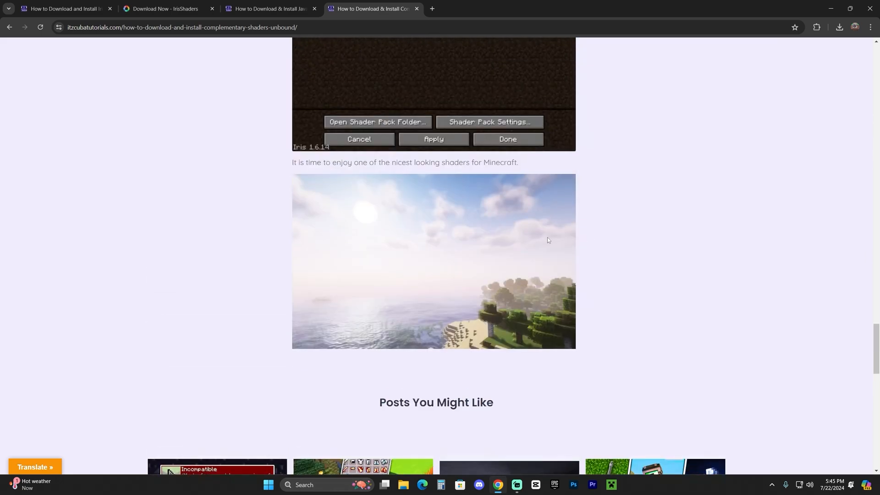
{"action": "scroll", "scroll_direction": "up", "scroll_amount": 3}
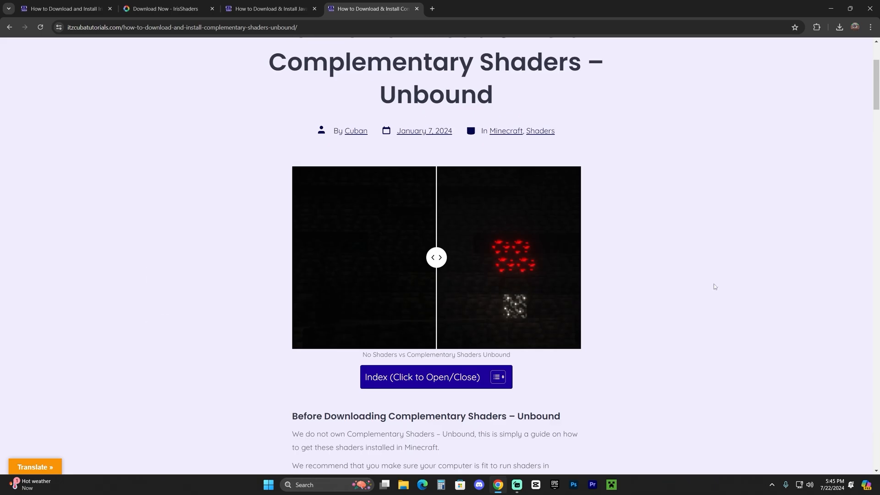
{"action": "scroll", "scroll_direction": "down", "scroll_amount": 3}
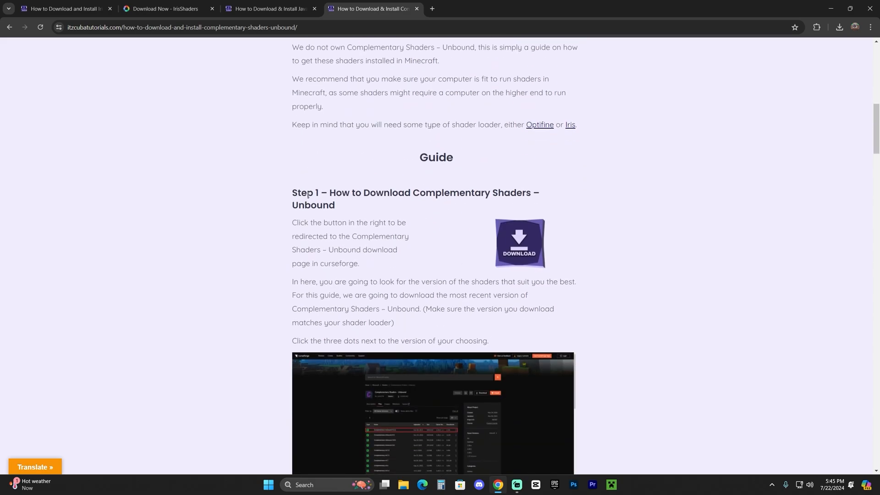
Step: Open the CurseForge Complementary Unbound files list and download the r5.2.2 zip
{"action": "left_click", "coordinate": [519, 242]}
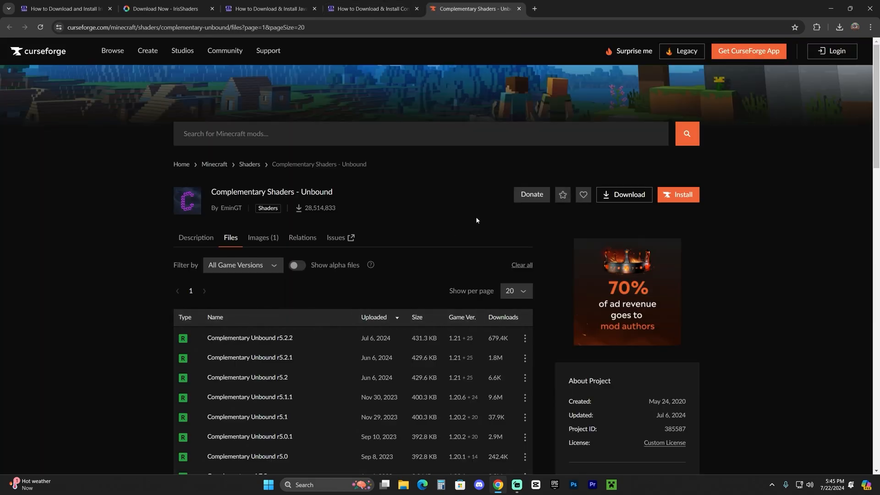
{"action": "mouse_move", "coordinate": [386, 216]}
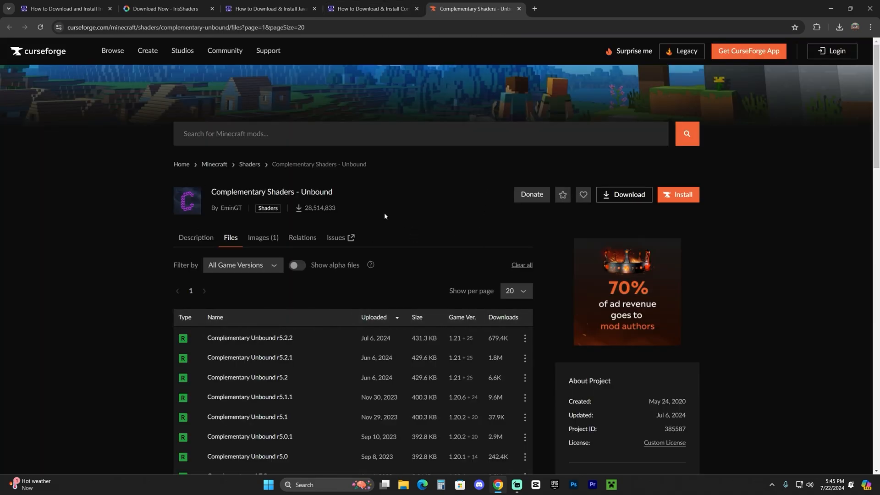
{"action": "scroll", "scroll_direction": "down", "scroll_amount": 3}
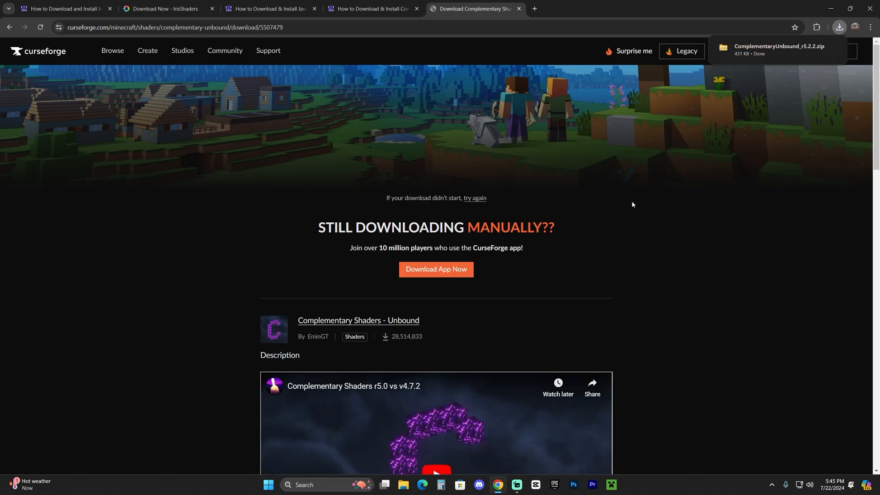
{"action": "mouse_move", "coordinate": [524, 231]}
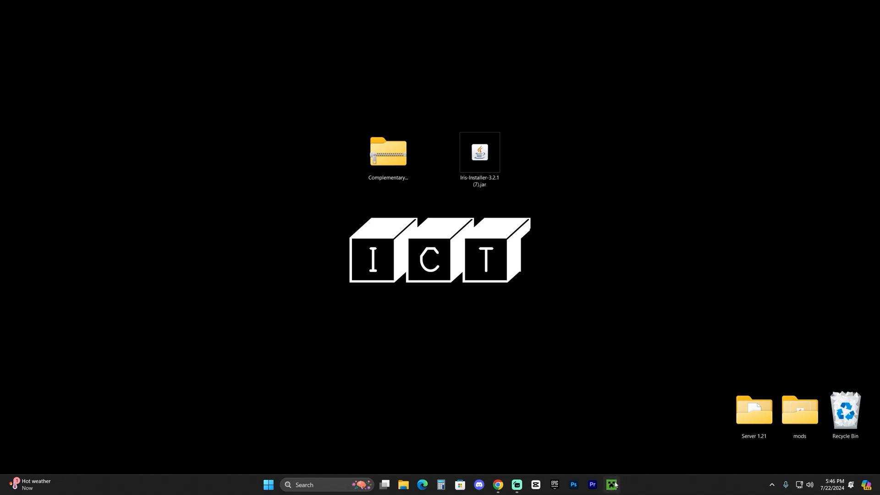
Step: Select Iris-Installer-3.2.1 (7).jar on the desktop
{"action": "left_click", "coordinate": [479, 153]}
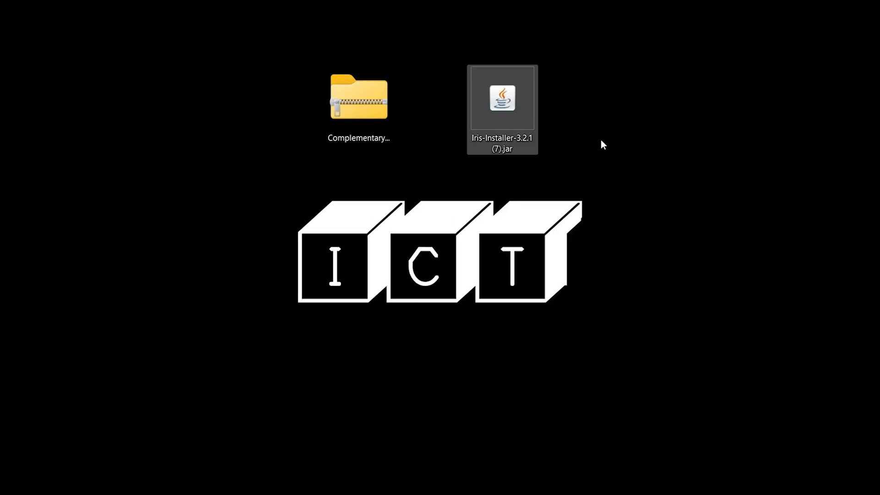
Step: Launch the Iris installer and choose game version 1.21
{"action": "double_click", "coordinate": [503, 96]}
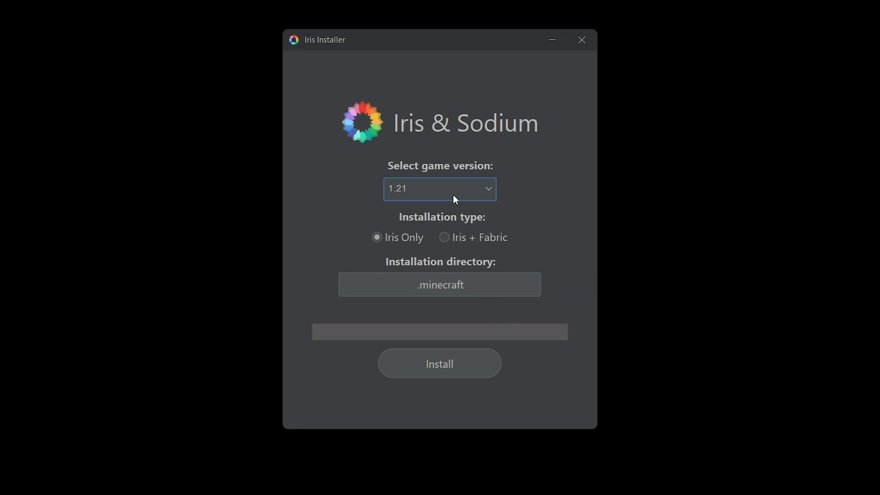
{"action": "left_click", "coordinate": [440, 190]}
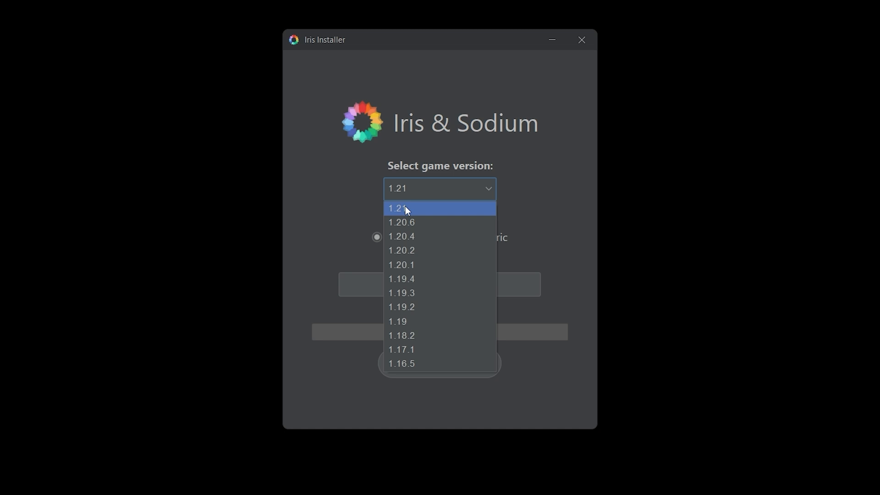
{"action": "left_click", "coordinate": [404, 209]}
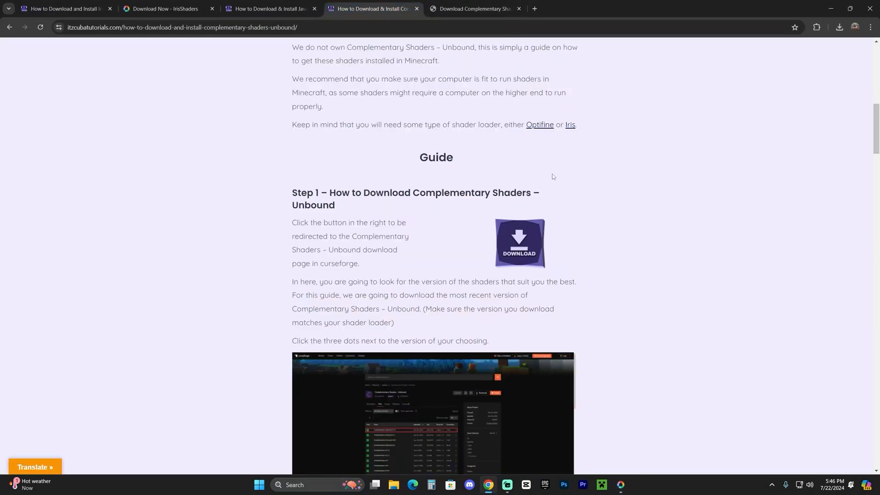
Step: Read the itzCuba Java 21 (JDK 21) install guide down to its Conclusion
{"action": "left_click", "coordinate": [269, 8]}
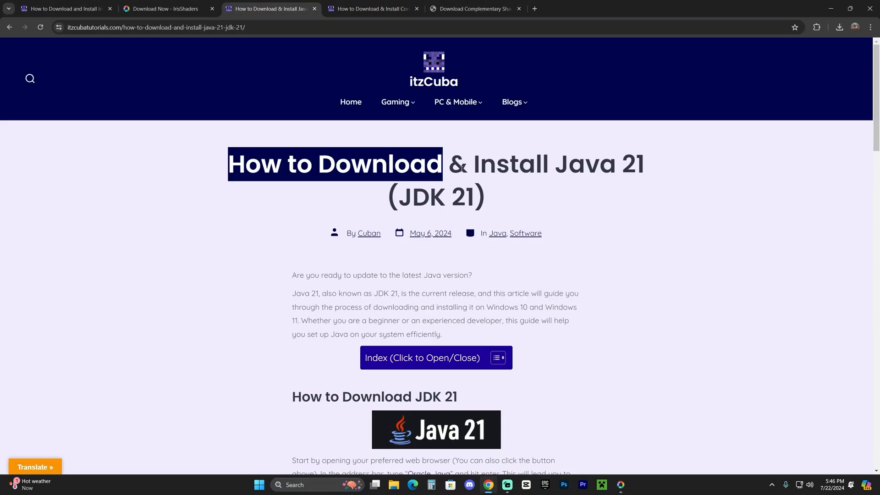
{"action": "left_click", "coordinate": [659, 173]}
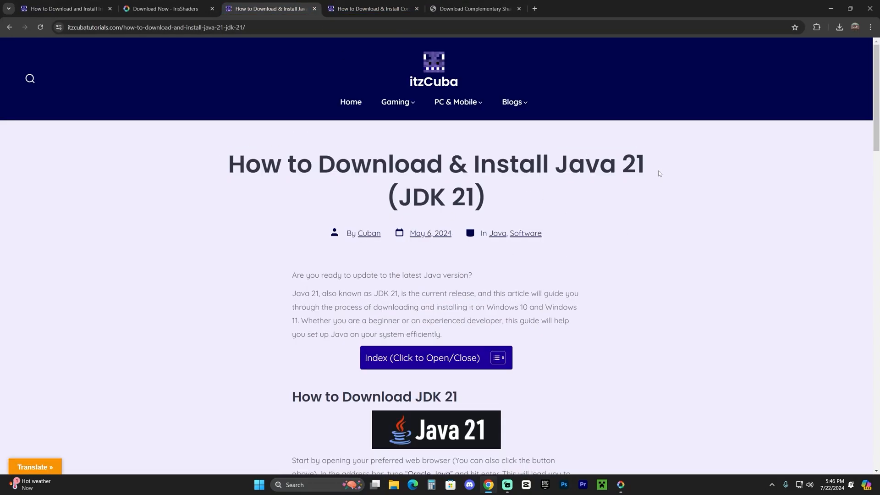
{"action": "scroll", "scroll_direction": "down", "scroll_amount": 3}
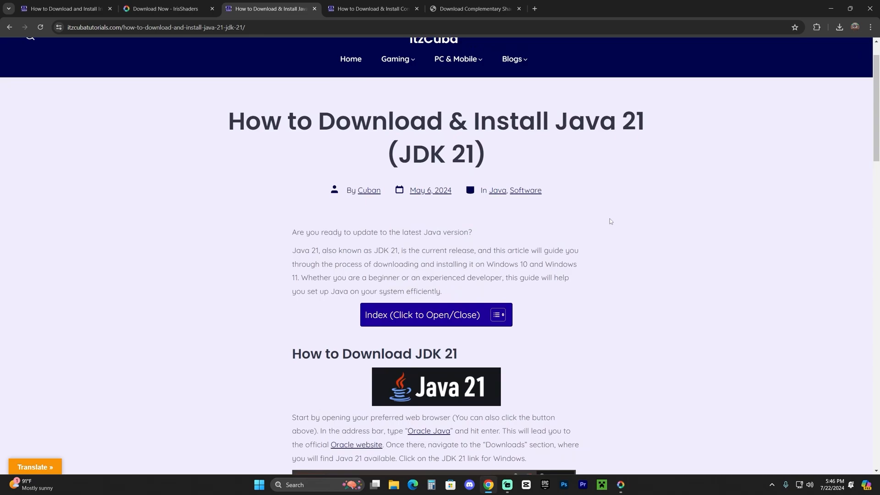
{"action": "scroll", "scroll_direction": "down", "scroll_amount": 3}
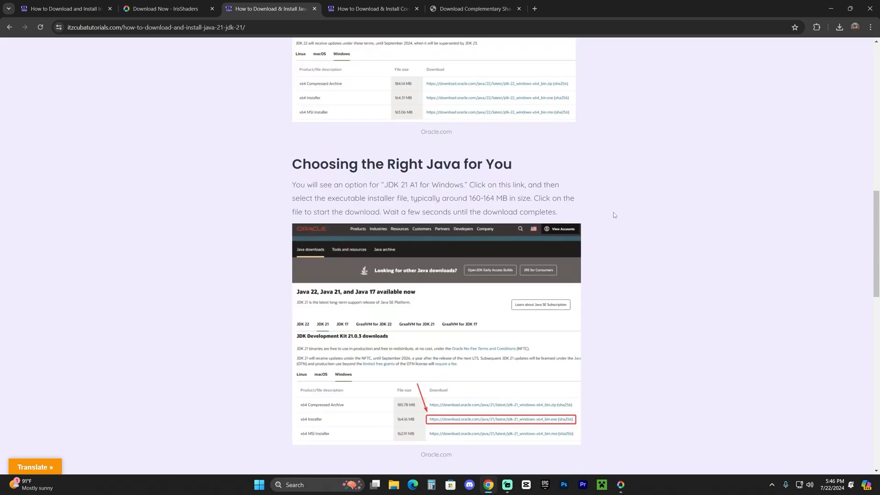
{"action": "scroll", "scroll_direction": "down", "scroll_amount": 3}
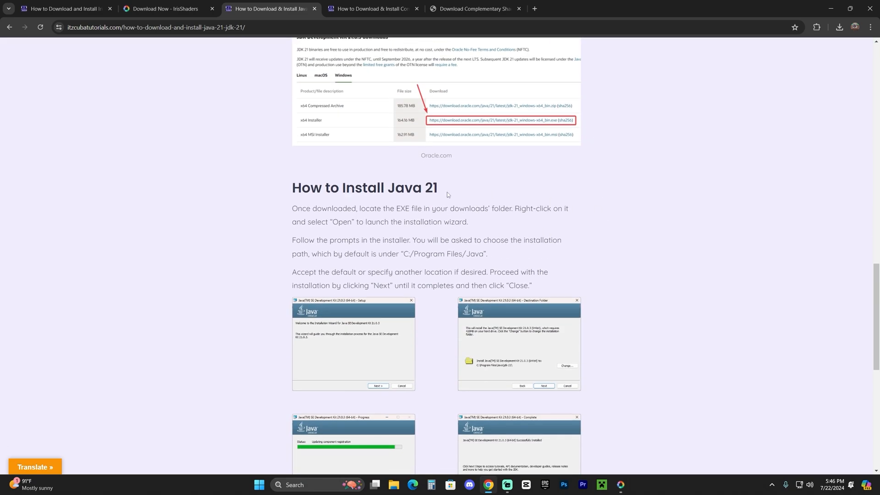
{"action": "scroll", "scroll_direction": "up", "scroll_amount": 3}
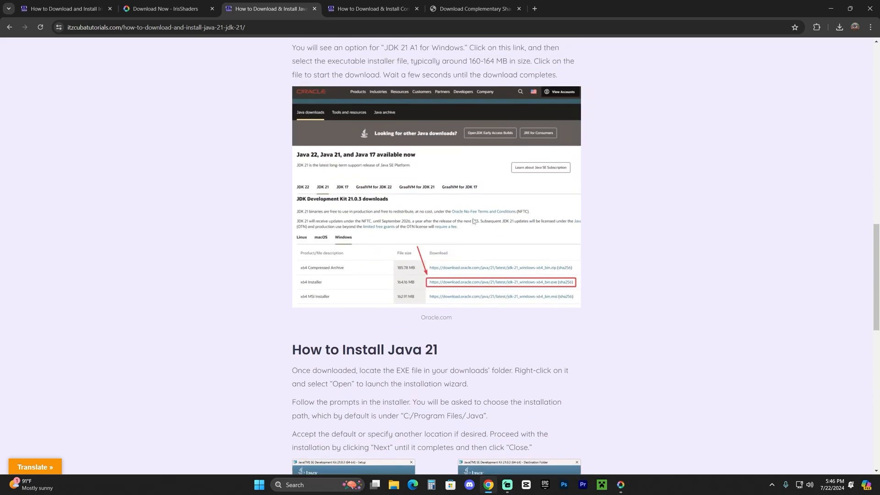
{"action": "scroll", "scroll_direction": "down", "scroll_amount": 3}
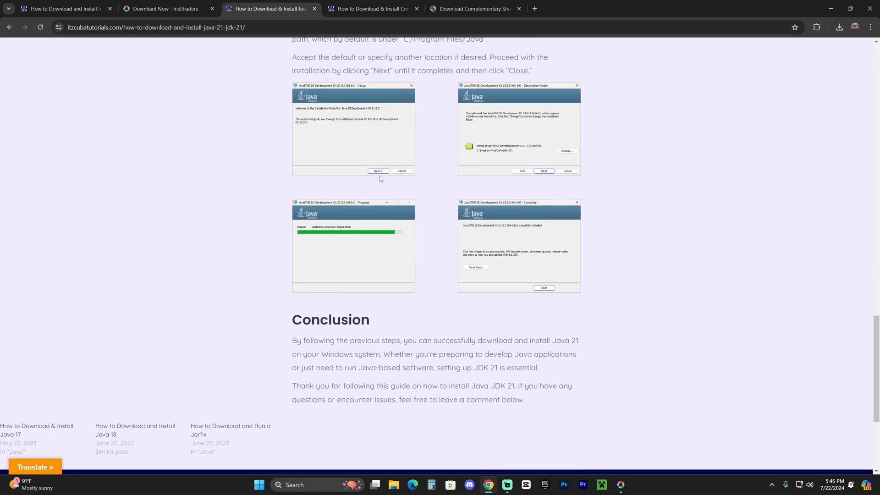
{"action": "mouse_move", "coordinate": [554, 279]}
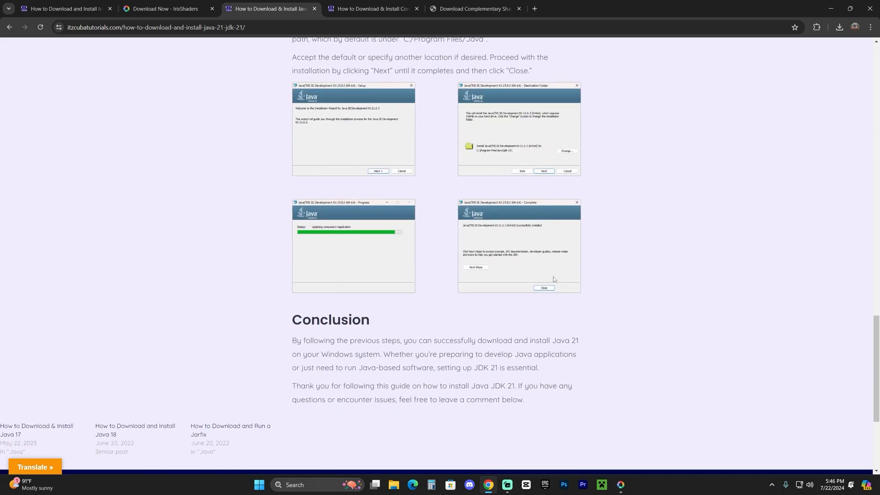
{"action": "scroll", "scroll_direction": "up", "scroll_amount": 3}
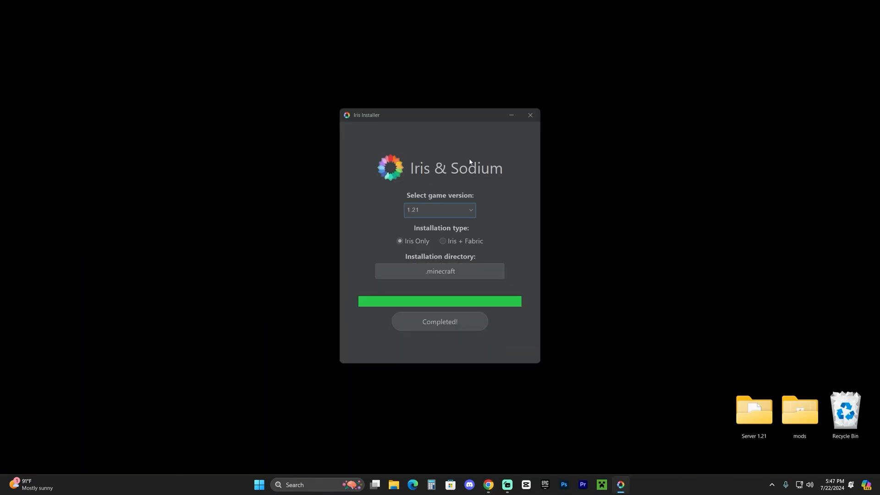
{"action": "mouse_move", "coordinate": [551, 171]}
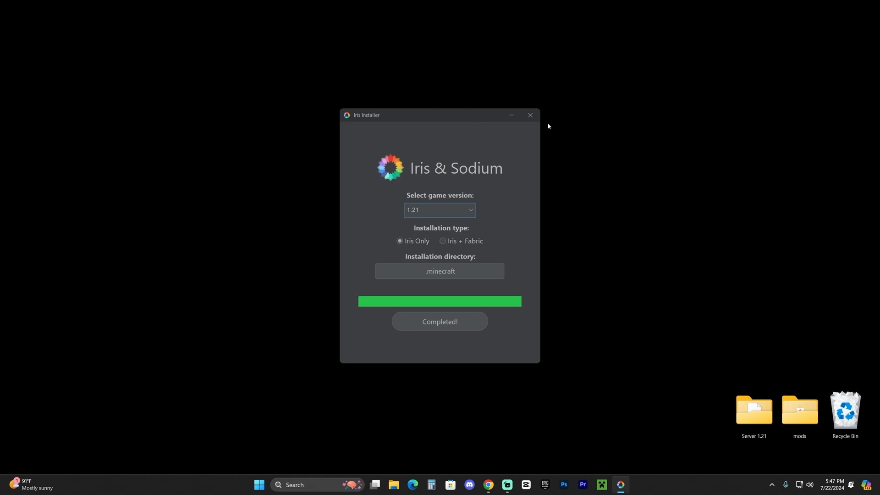
Step: Close the completed Iris installer and select its jar on the desktop for removal
{"action": "left_click", "coordinate": [529, 114]}
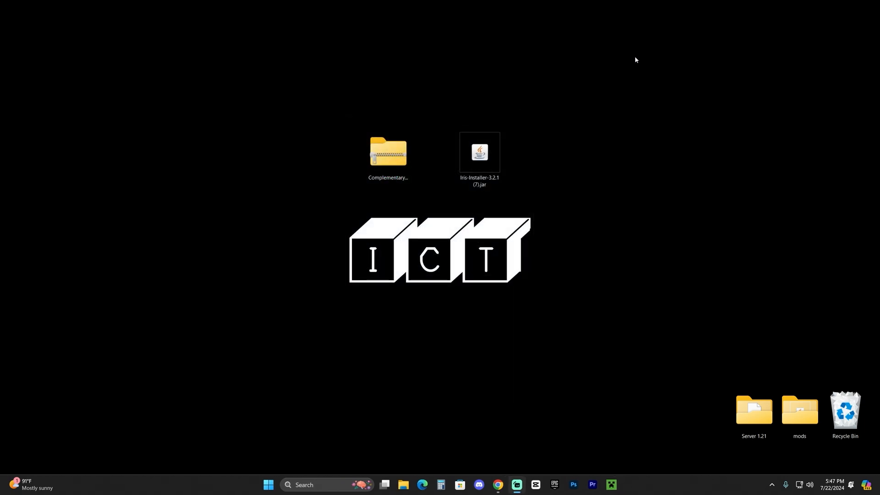
{"action": "left_click", "coordinate": [479, 153]}
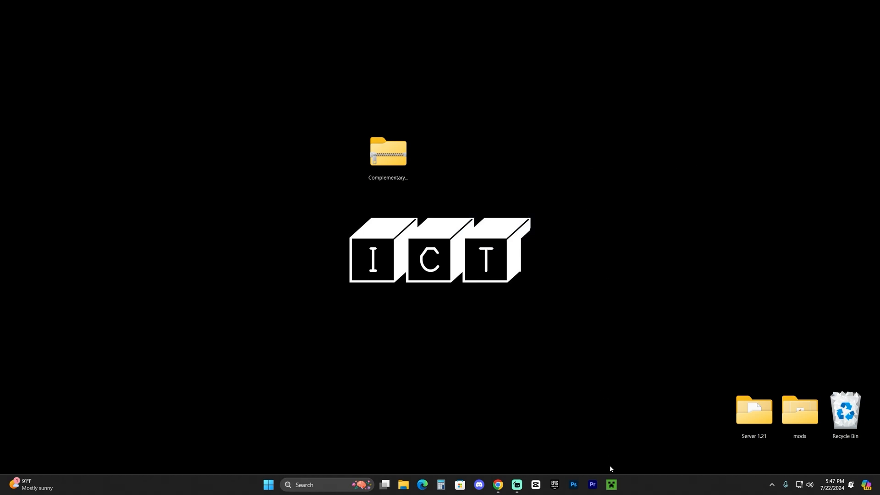
Step: Open the launcher's Installations tab and toggle the Modded filter off and back on
{"action": "left_click", "coordinate": [611, 484]}
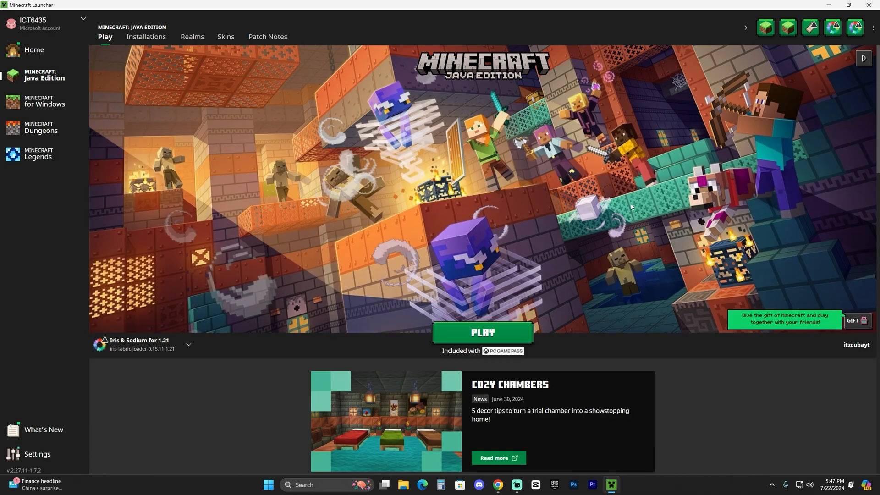
{"action": "mouse_move", "coordinate": [323, 237]}
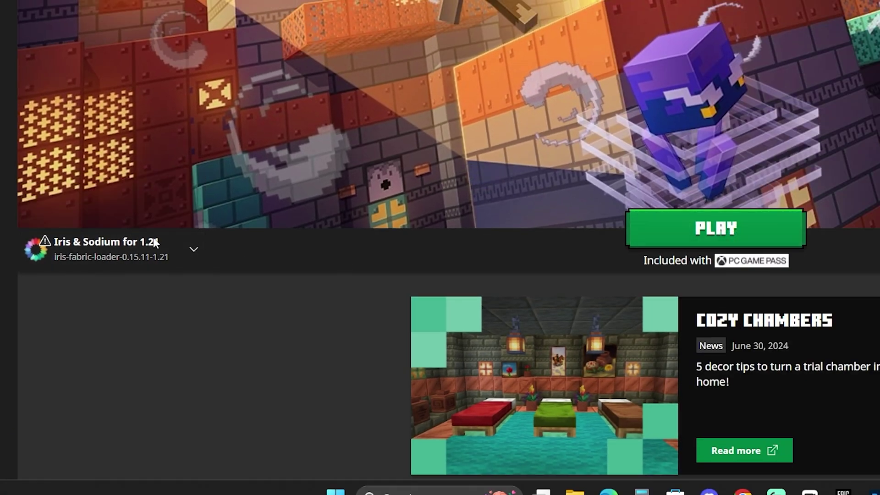
{"action": "left_click", "coordinate": [72, 19]}
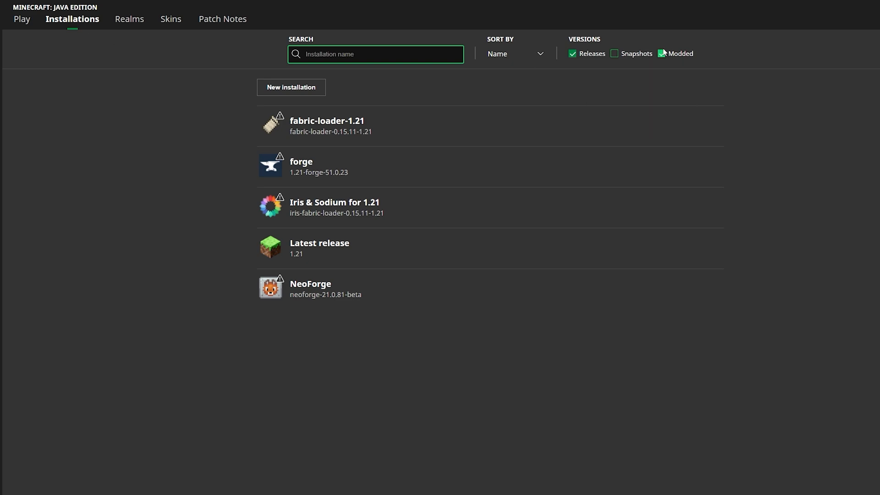
{"action": "left_click", "coordinate": [661, 53]}
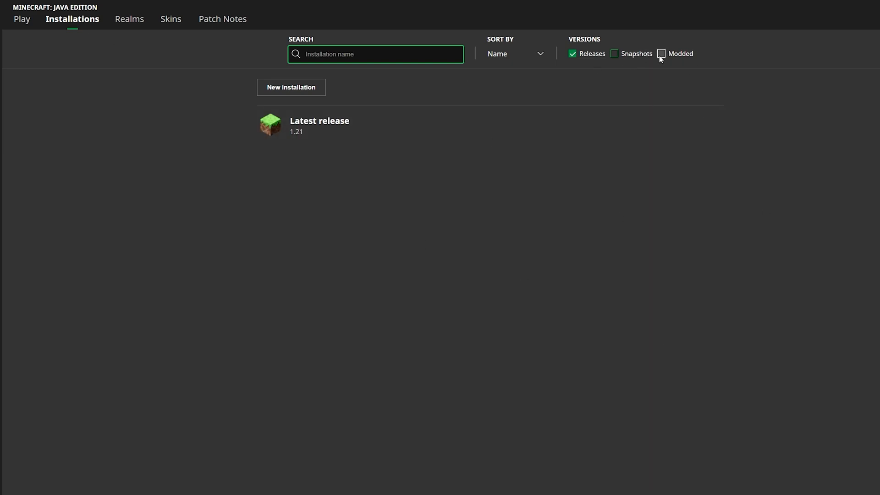
{"action": "left_click", "coordinate": [662, 54]}
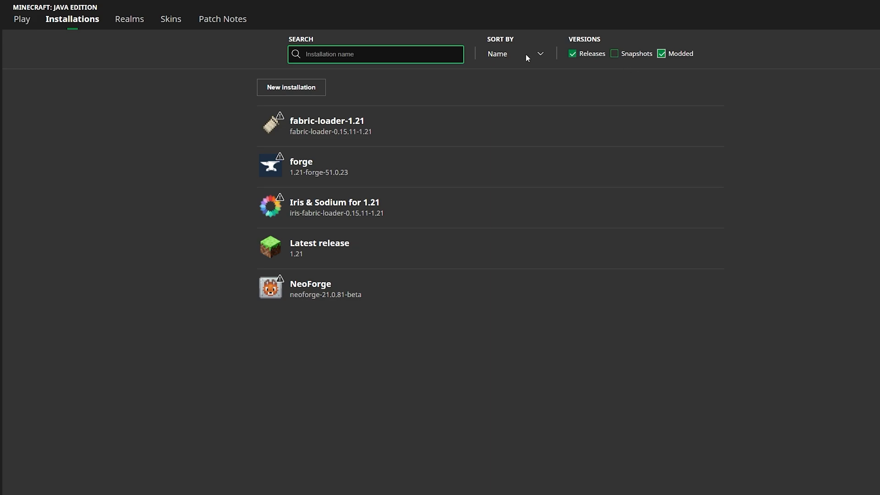
Step: Create an installation named 'Apex hosting' using iris-fabric-loader-0.15.11-1.21
{"action": "left_click", "coordinate": [291, 87]}
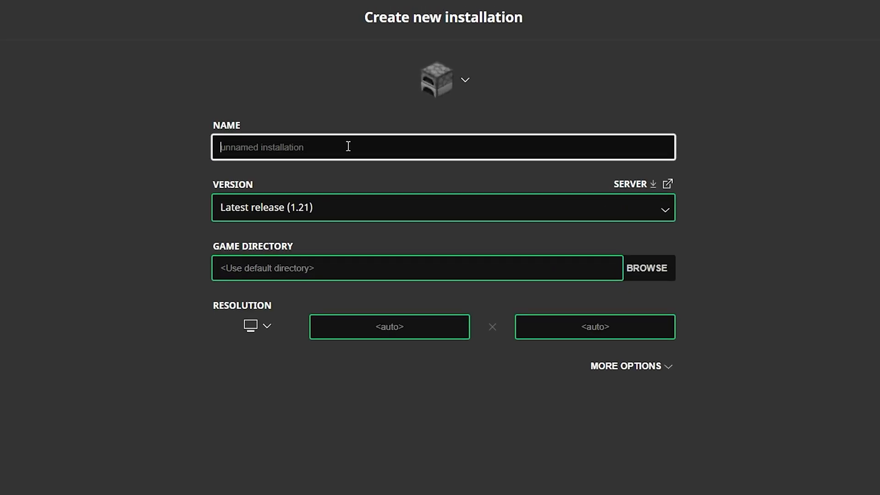
{"action": "type", "text": "Apex hosting"}
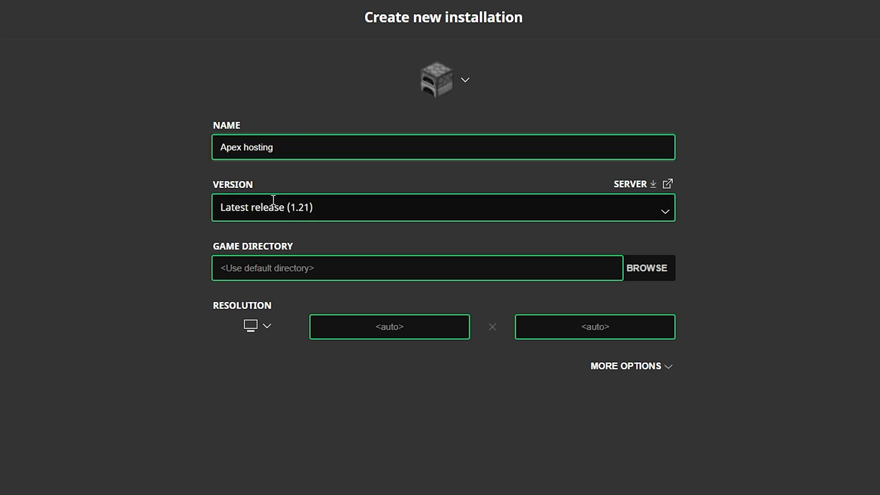
{"action": "type", "text": "iris"}
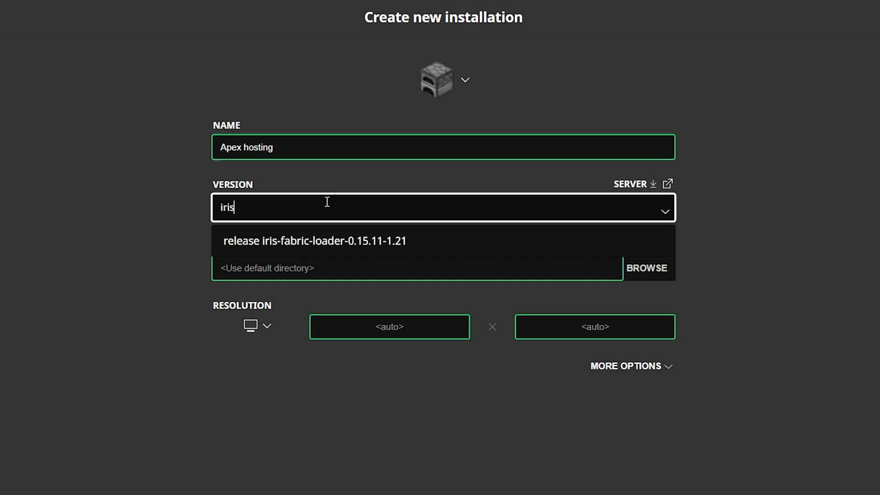
{"action": "mouse_move", "coordinate": [373, 241]}
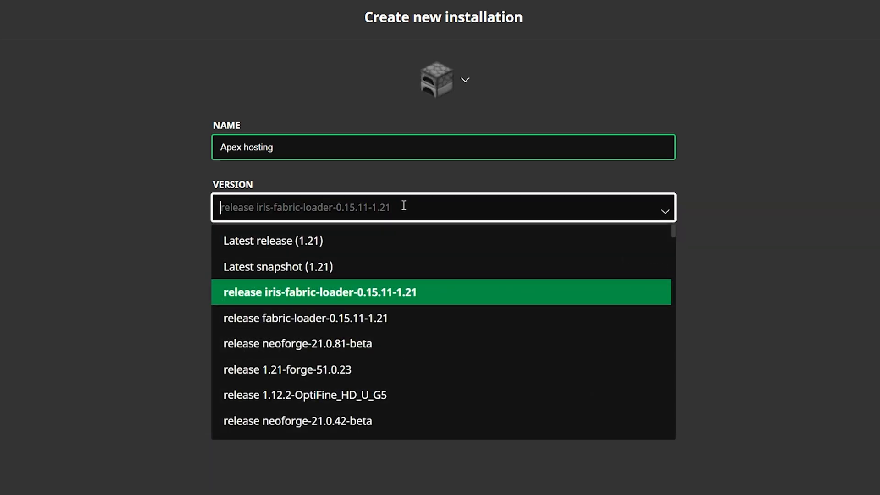
{"action": "left_click", "coordinate": [319, 292]}
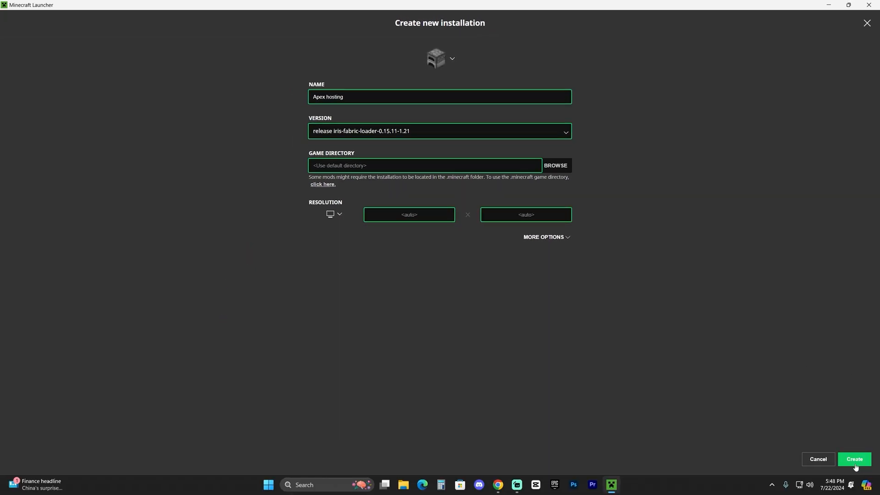
{"action": "left_click", "coordinate": [854, 459]}
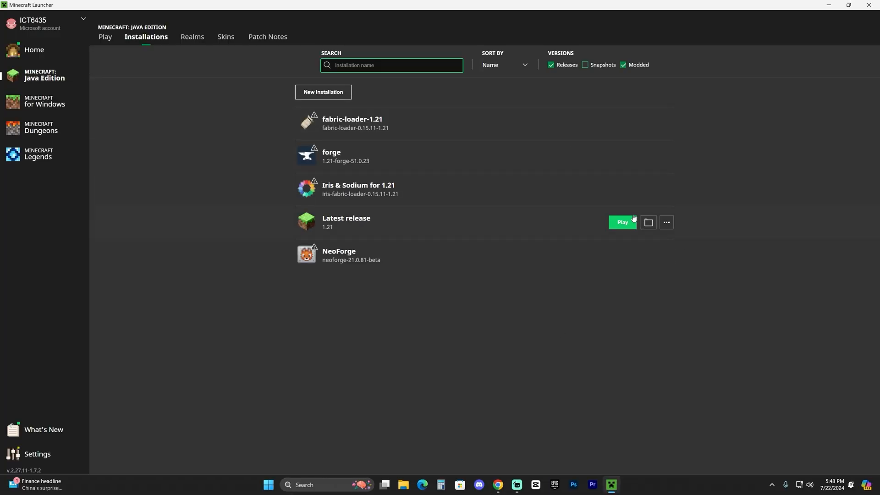
{"action": "mouse_move", "coordinate": [476, 189]}
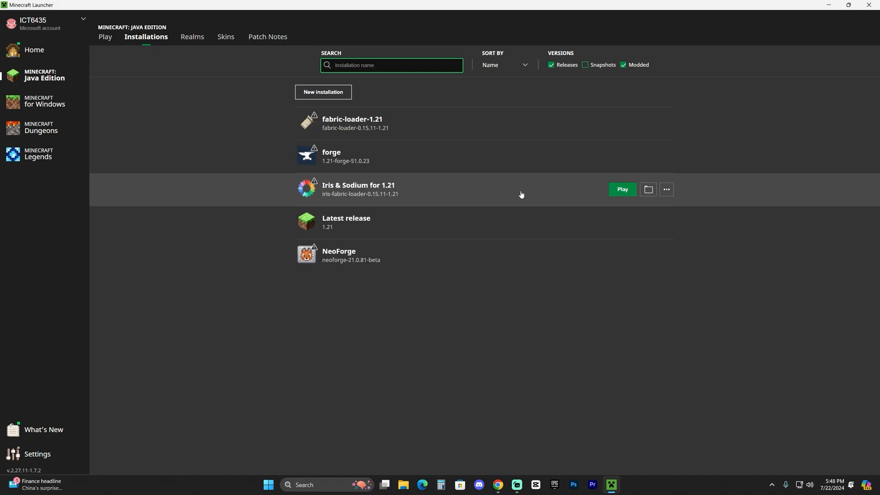
Step: Launch Minecraft 1.21 Fabric from the Iris & Sodium for 1.21 installation
{"action": "left_click", "coordinate": [105, 37]}
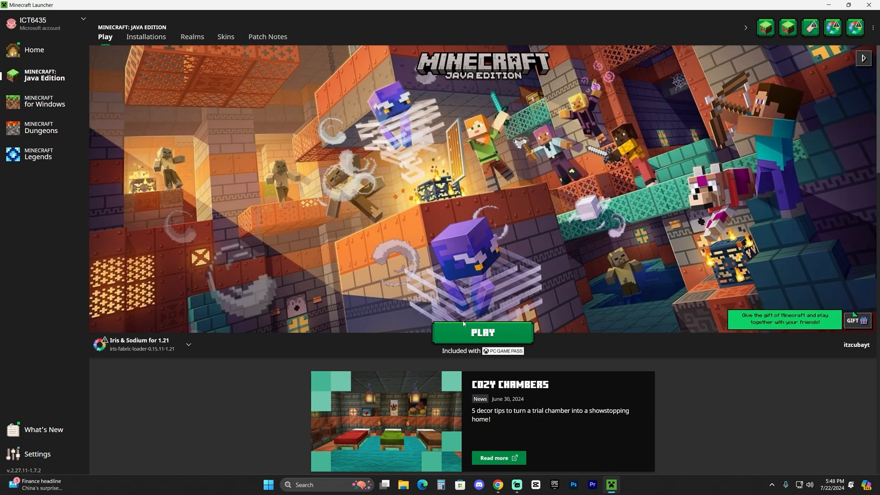
{"action": "left_click", "coordinate": [482, 333]}
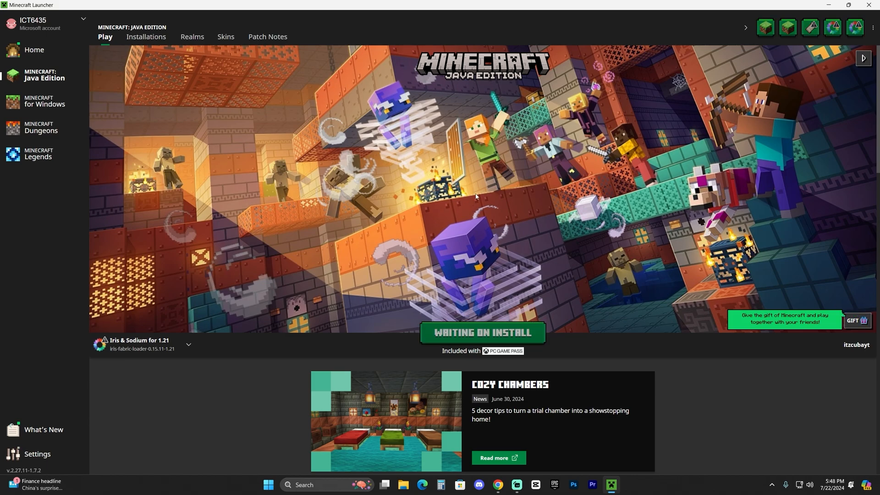
{"action": "left_click", "coordinate": [483, 332]}
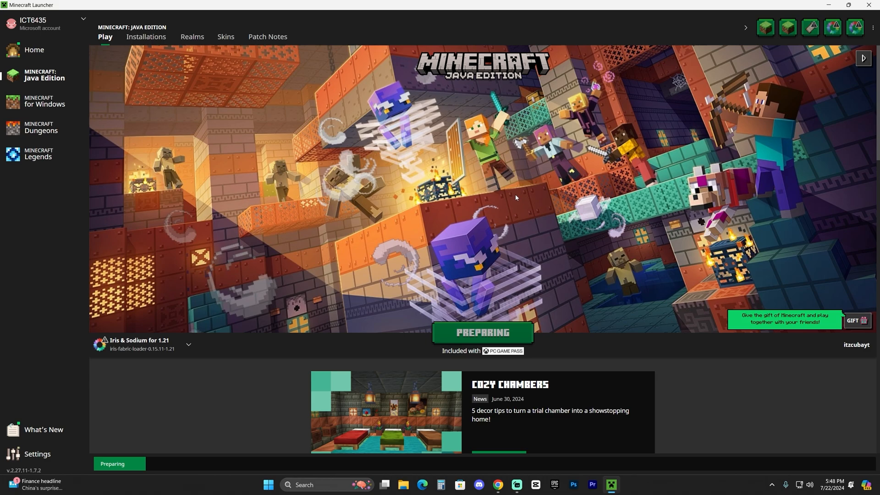
{"action": "left_click", "coordinate": [483, 333]}
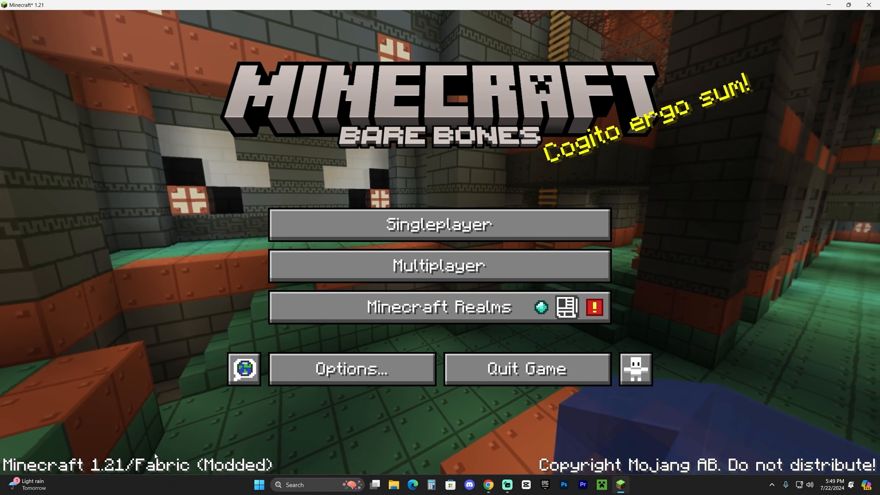
{"action": "mouse_move", "coordinate": [722, 217]}
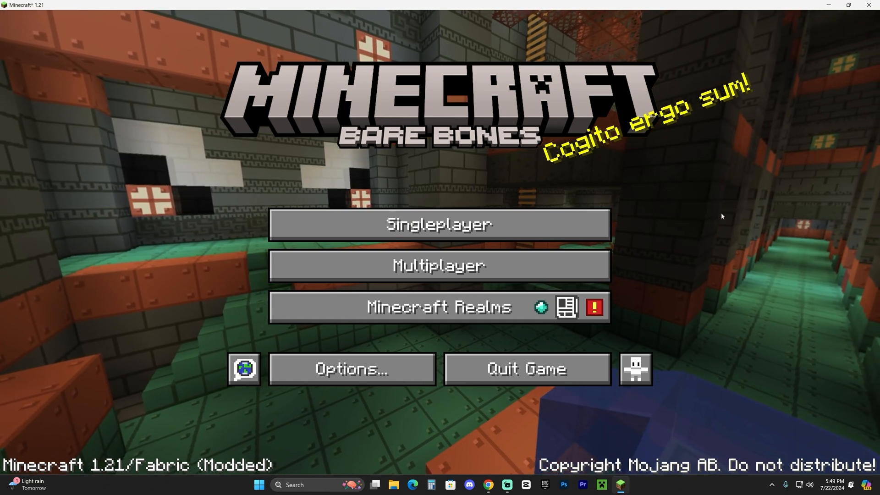
Step: Load the singleplayer beach world from the title screen
{"action": "left_click", "coordinate": [439, 224]}
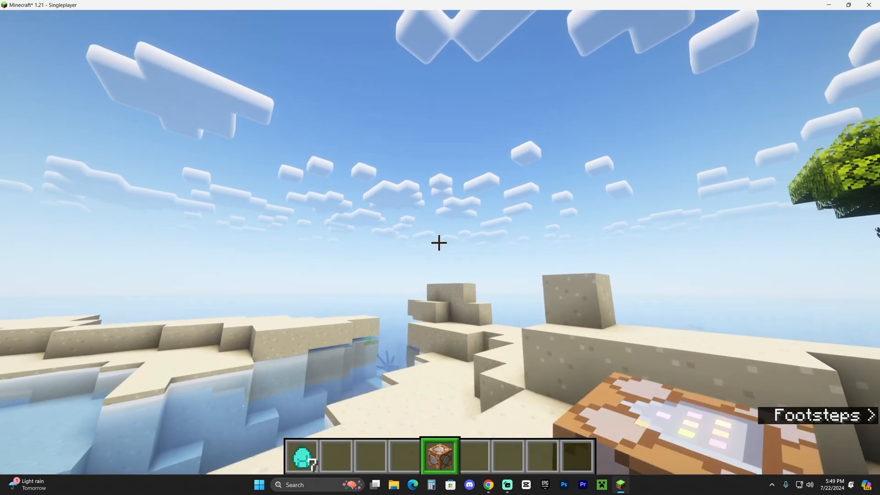
{"action": "mouse_move", "coordinate": [439, 242]}
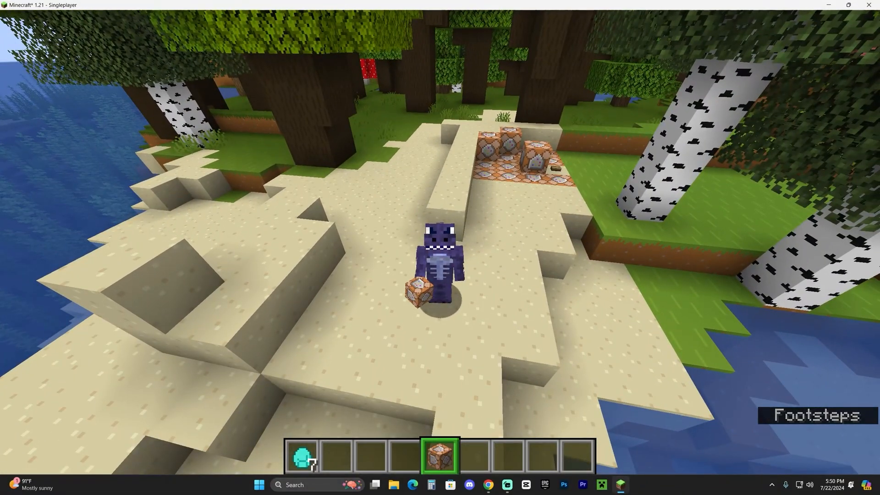
Step: Open the shaderpacks folder from Options > Video Settings > Shader Packs
{"action": "key", "text": "Escape"}
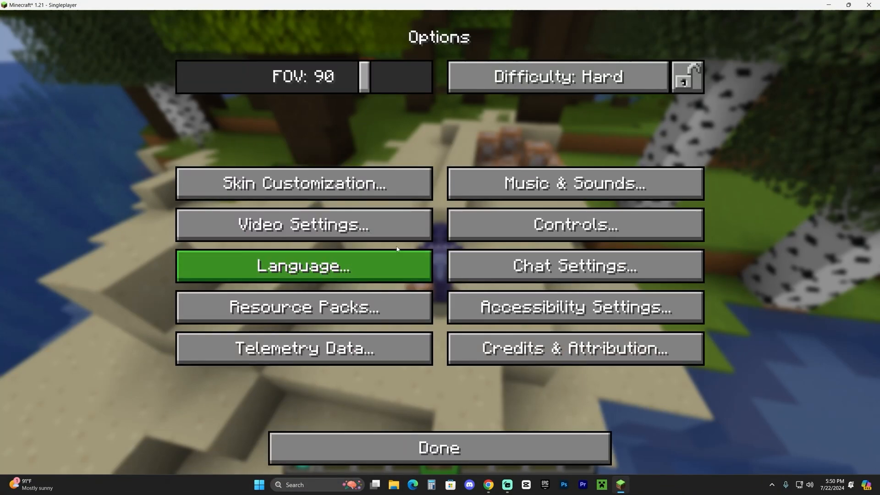
{"action": "left_click", "coordinate": [301, 224]}
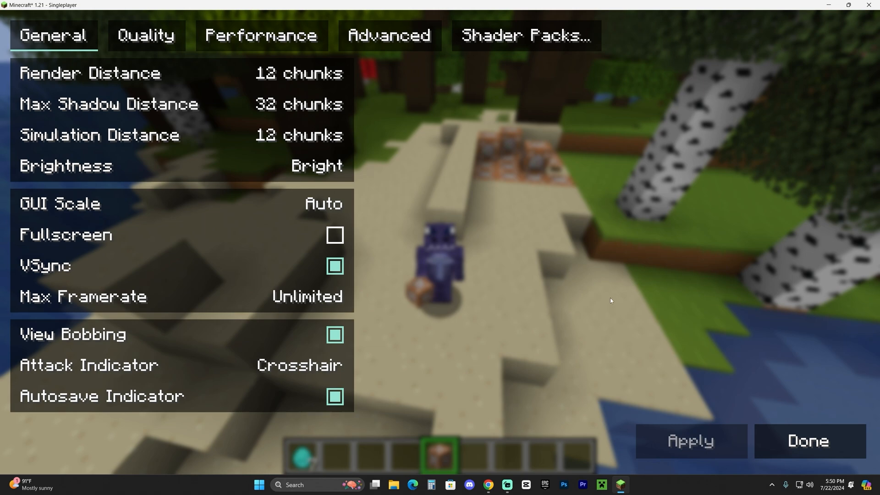
{"action": "left_click", "coordinate": [536, 34]}
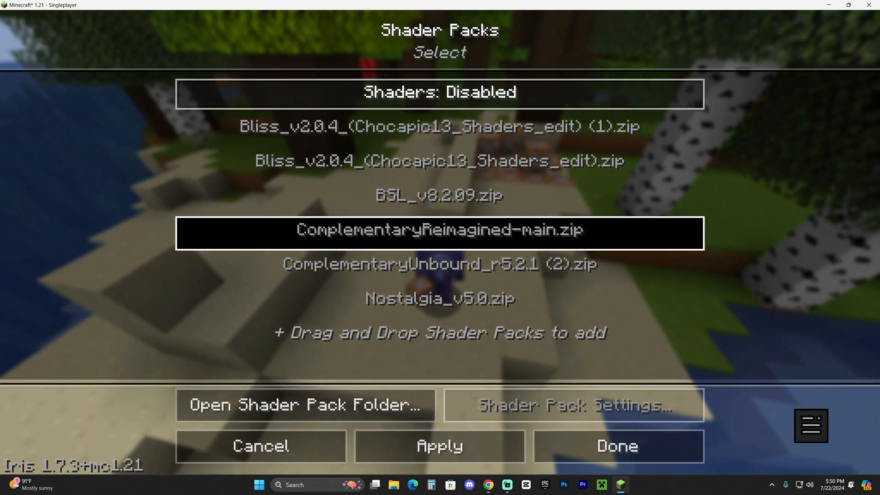
{"action": "mouse_move", "coordinate": [555, 362]}
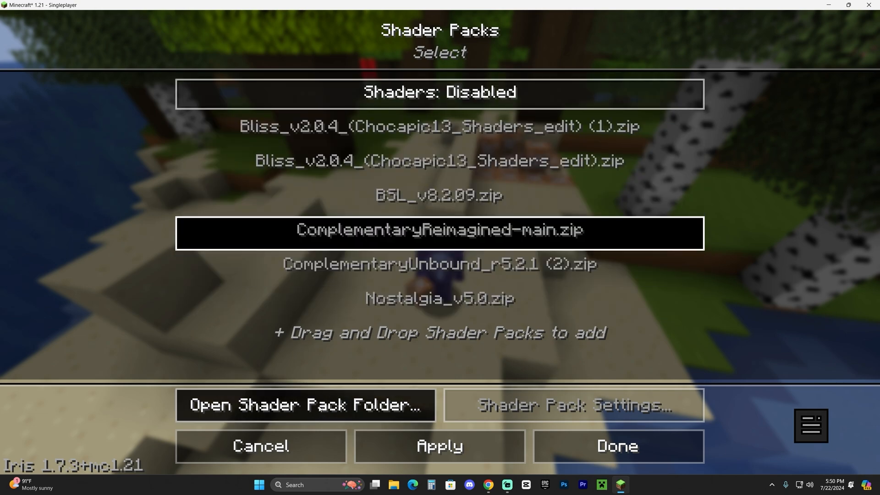
{"action": "left_click", "coordinate": [306, 405]}
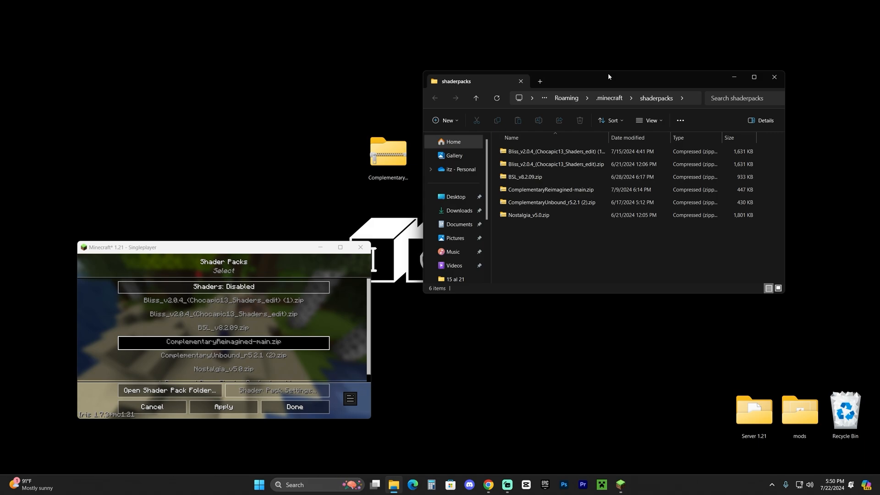
Step: Drag ComplementaryUnbound_r5.2.2.zip from the desktop into the shaderpacks folder window
{"action": "left_click_drag", "start_coordinate": [607, 80], "coordinate": [617, 87]}
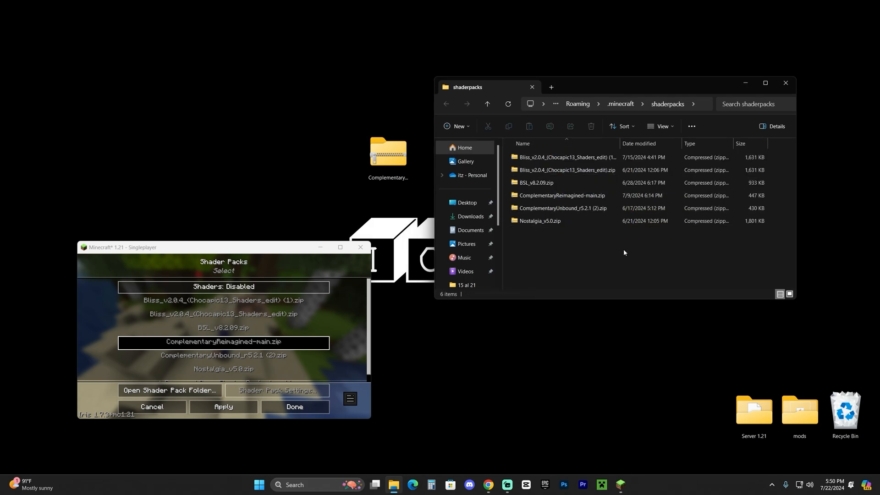
{"action": "mouse_move", "coordinate": [629, 254]}
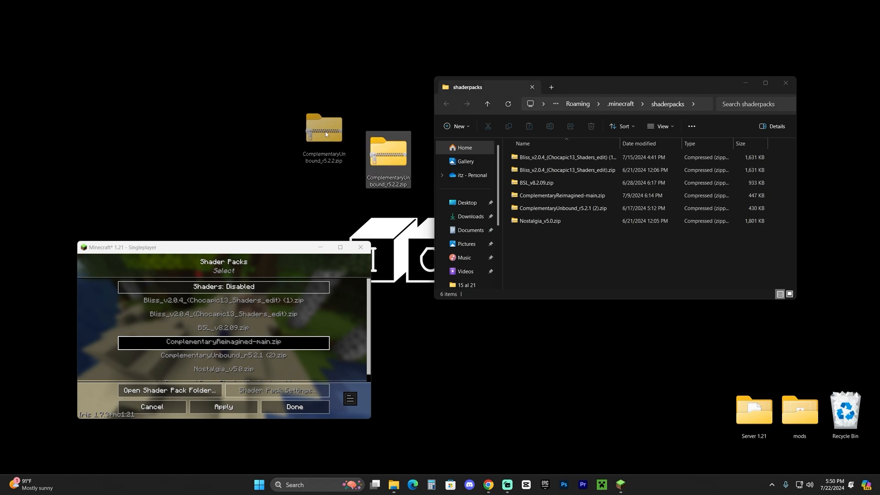
{"action": "left_click_drag", "start_coordinate": [324, 129], "coordinate": [604, 255]}
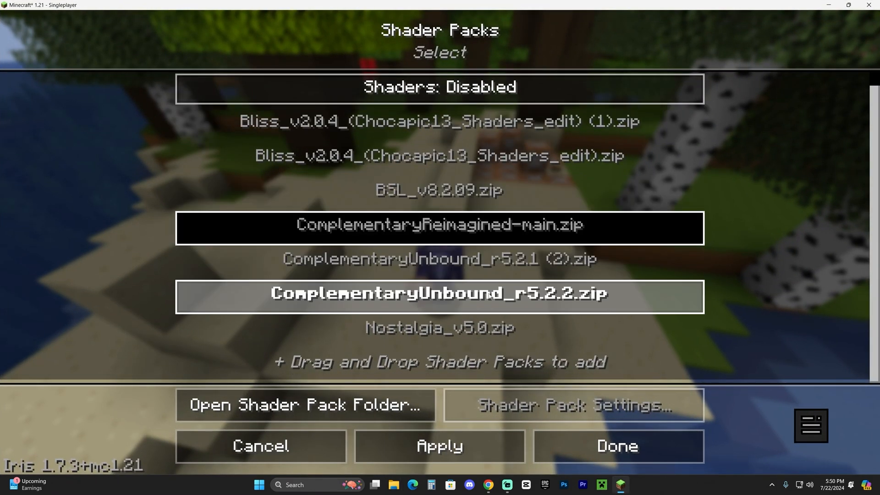
Step: Enable ComplementaryUnbound_r5.2.1 (2).zip and close Options to return to the world
{"action": "left_click", "coordinate": [439, 259]}
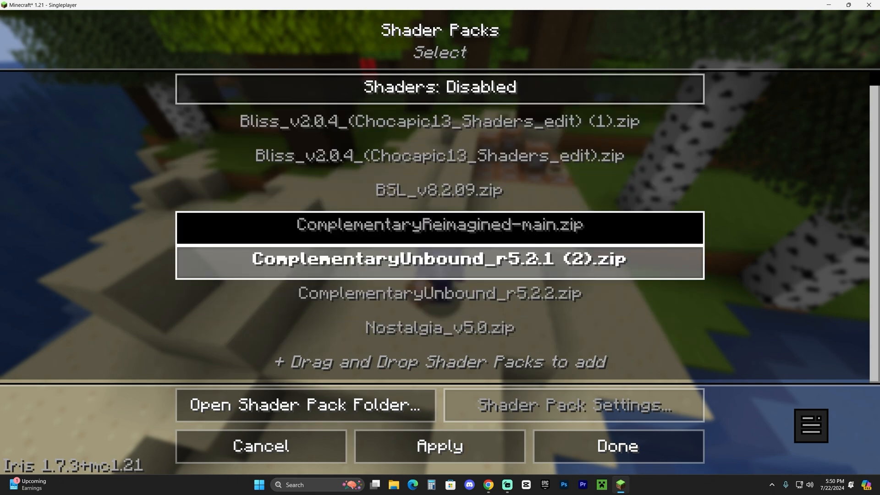
{"action": "left_click", "coordinate": [439, 87]}
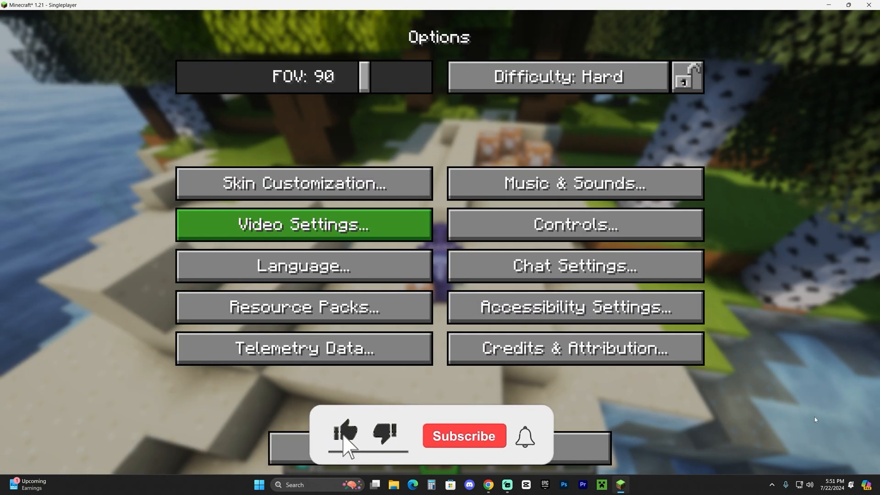
{"action": "left_click", "coordinate": [463, 436]}
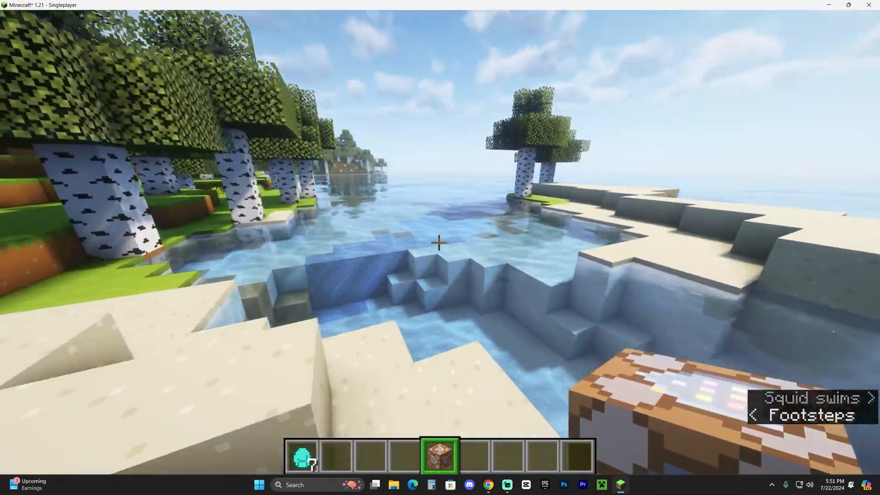
{"action": "mouse_move", "coordinate": [439, 241]}
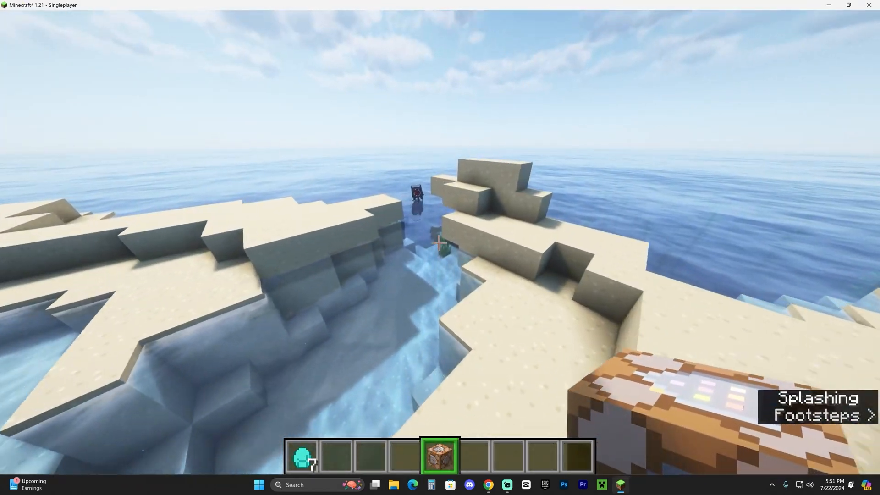
{"action": "mouse_move", "coordinate": [436, 247]}
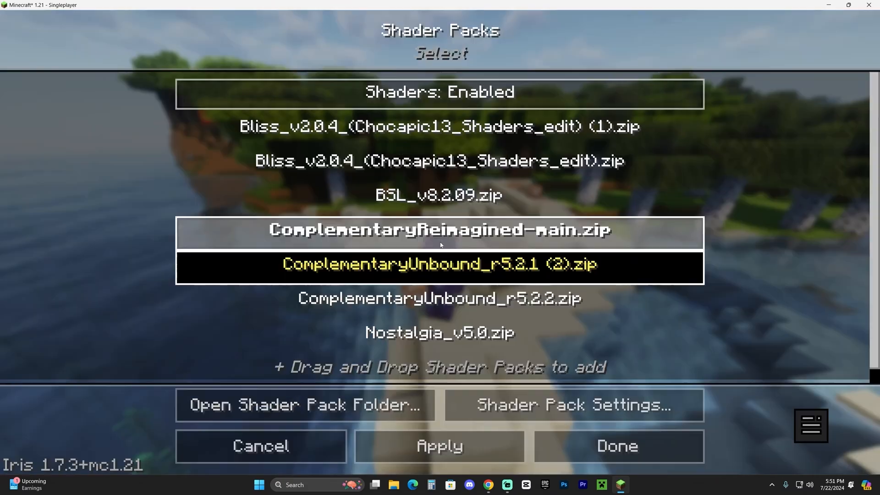
{"action": "mouse_move", "coordinate": [441, 244]}
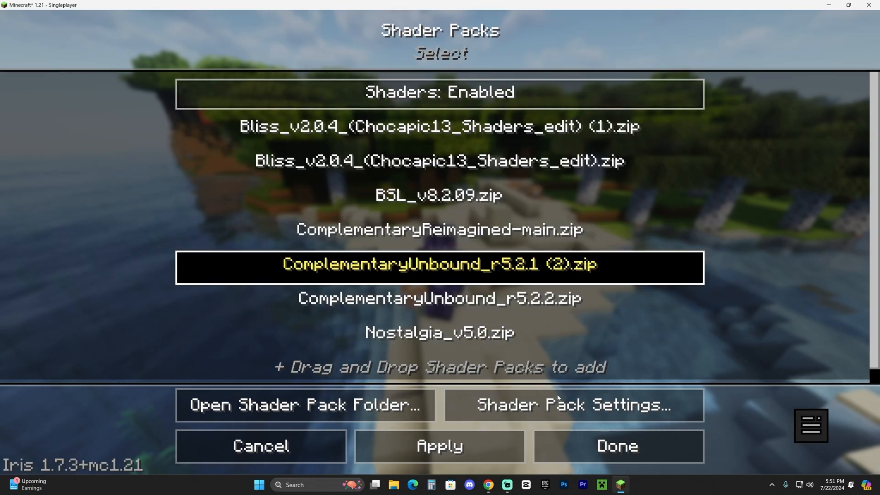
Step: Confirm ComplementaryUnbound_r5.2.1 (2).zip with Done and return to the beach world
{"action": "left_click", "coordinate": [618, 445]}
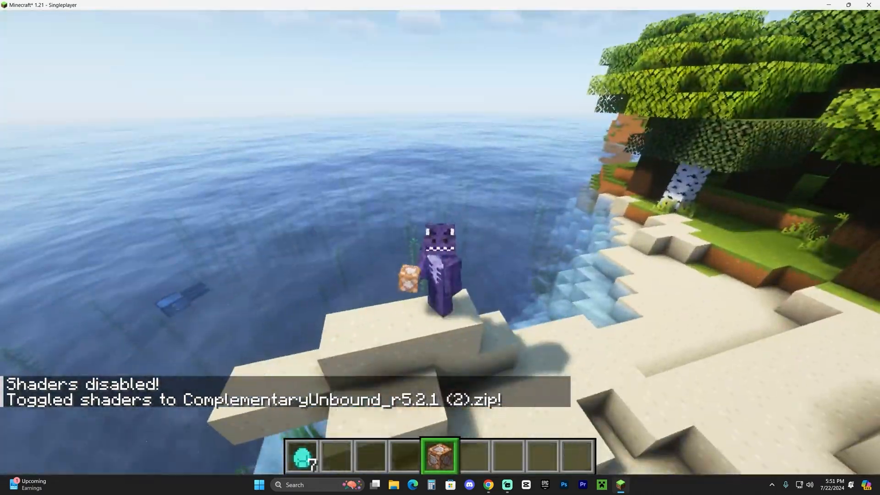